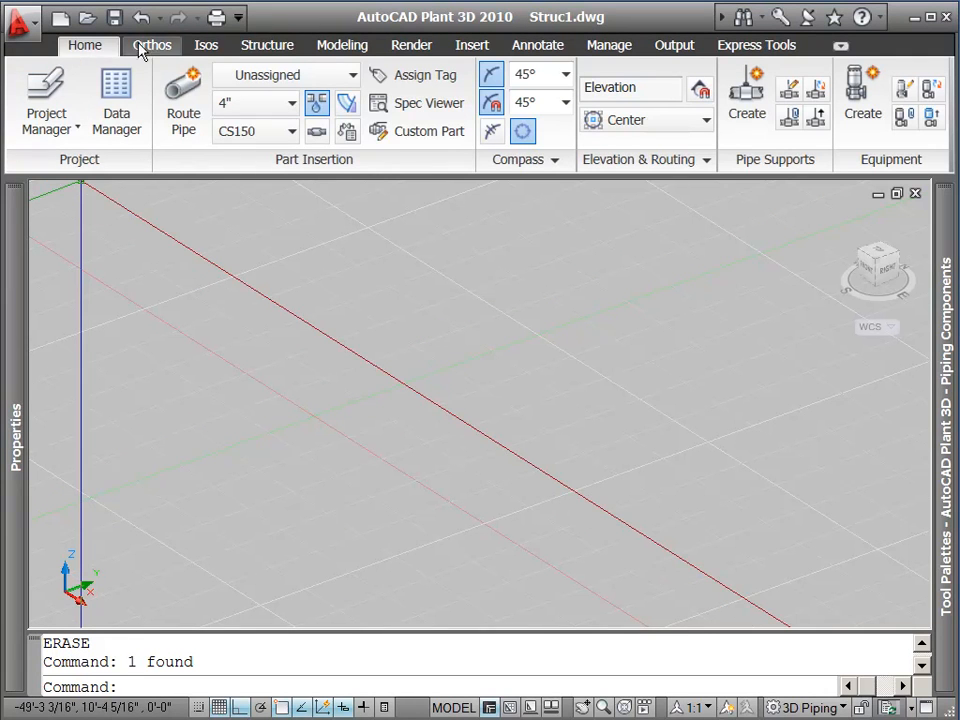
- Switch to the Structure ribbon to show the structural steel tools
click(267, 45)
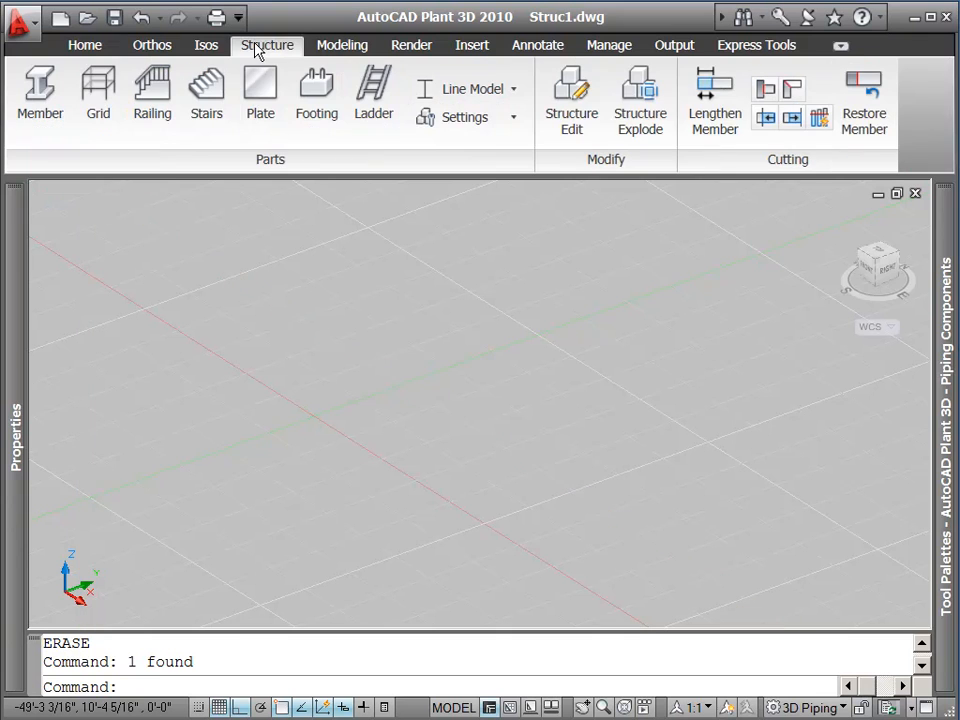
mouse_move(221, 48)
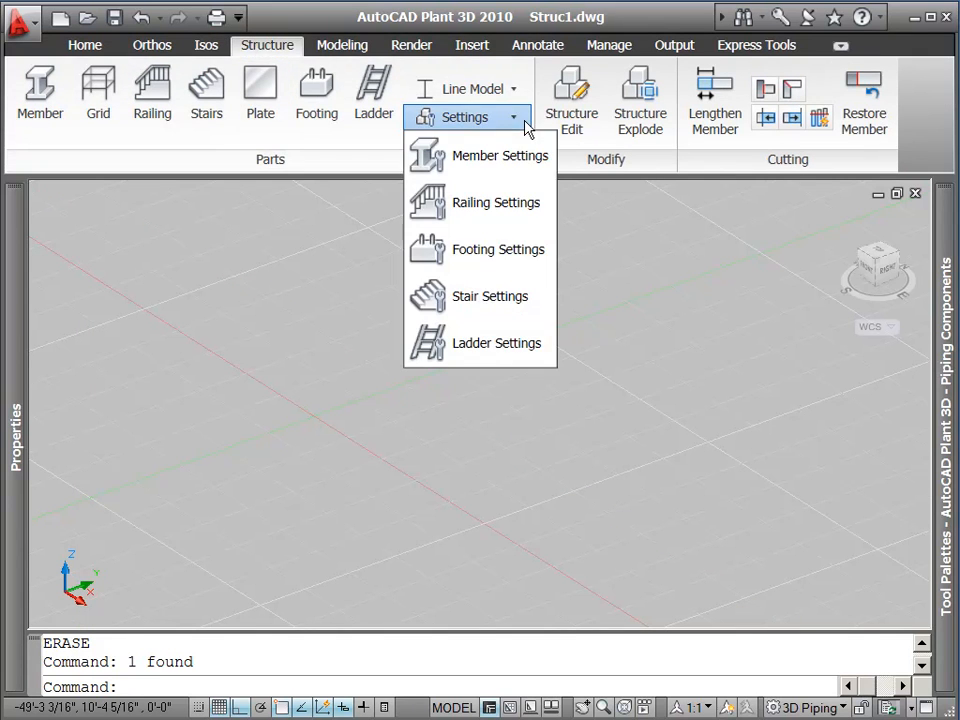
mouse_move(38, 96)
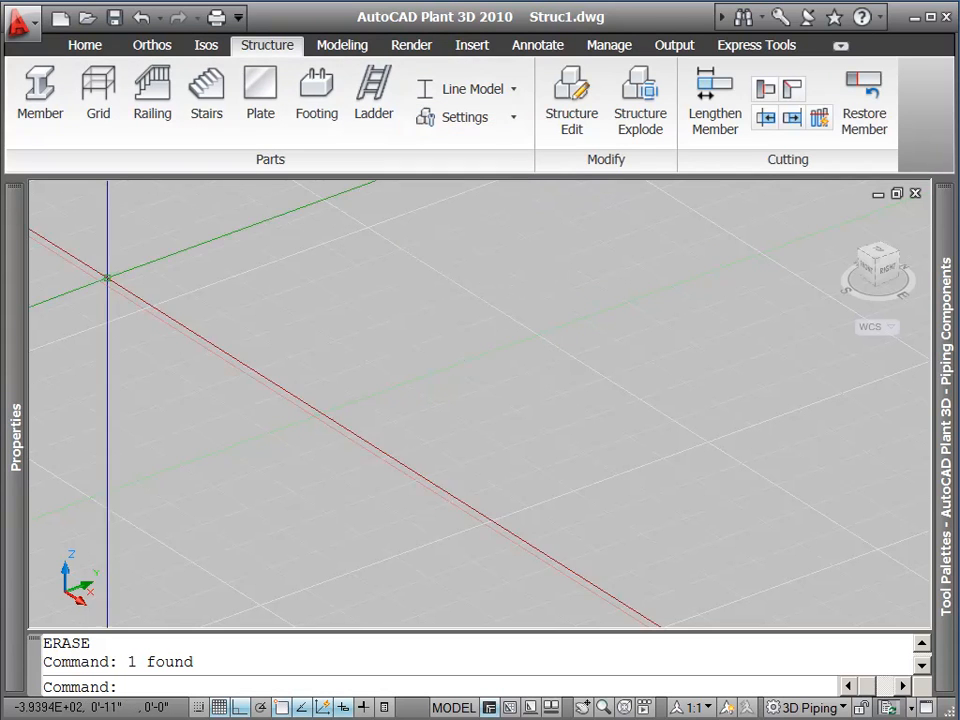
- Create a structural grid with axes A–C, rows 1–2 and a 14' platform
click(97, 88)
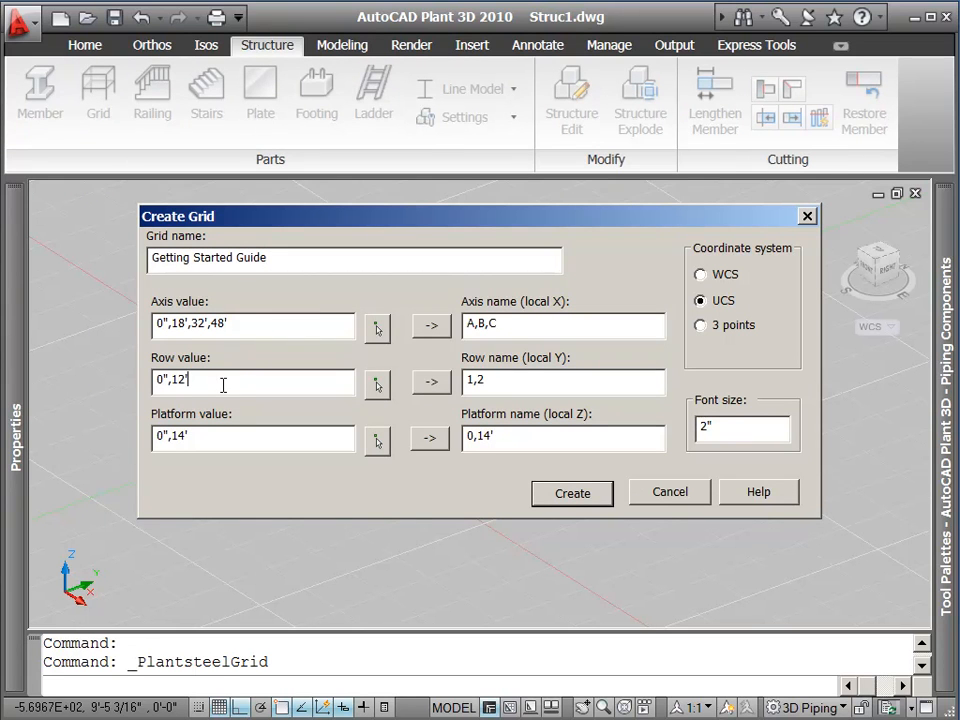
mouse_move(498, 492)
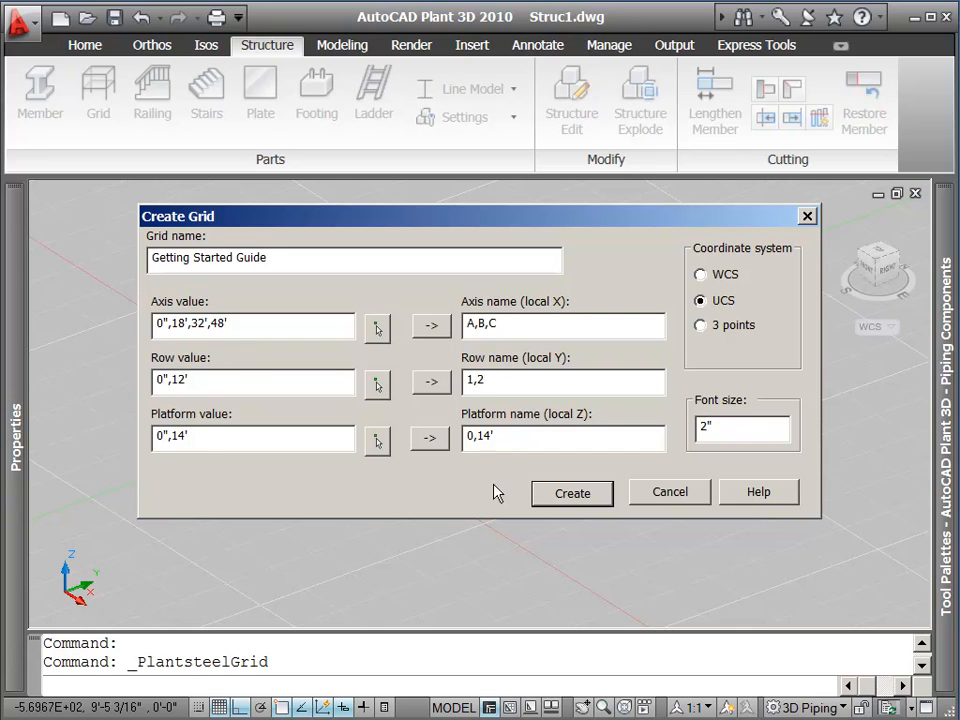
click(571, 492)
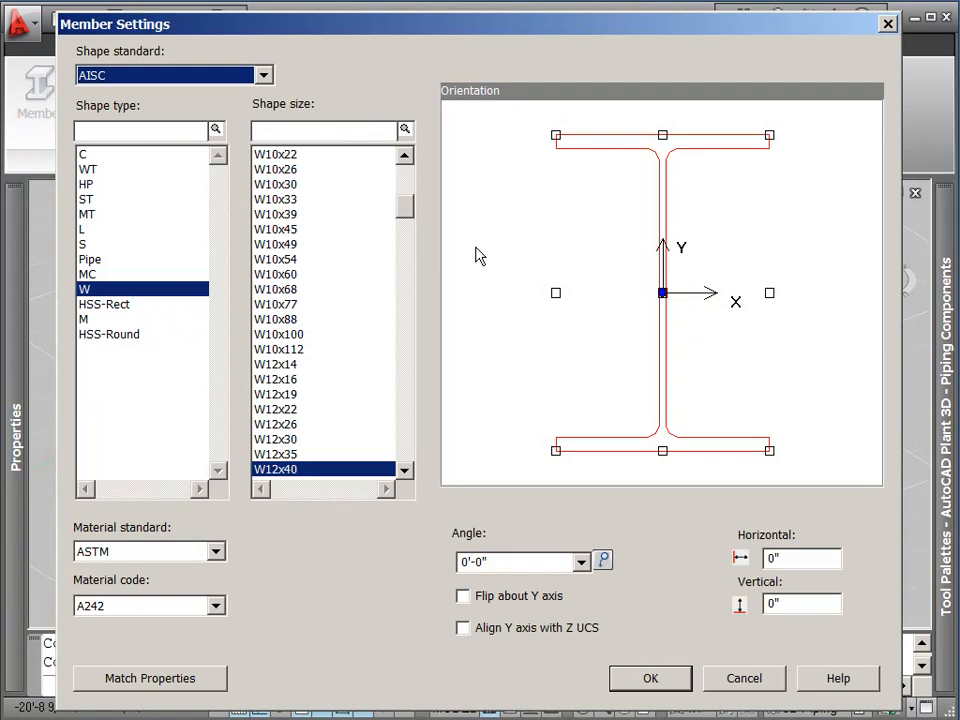
- Preview channel shapes, then set members to the AISC W12x40 wide-flange shape
click(262, 75)
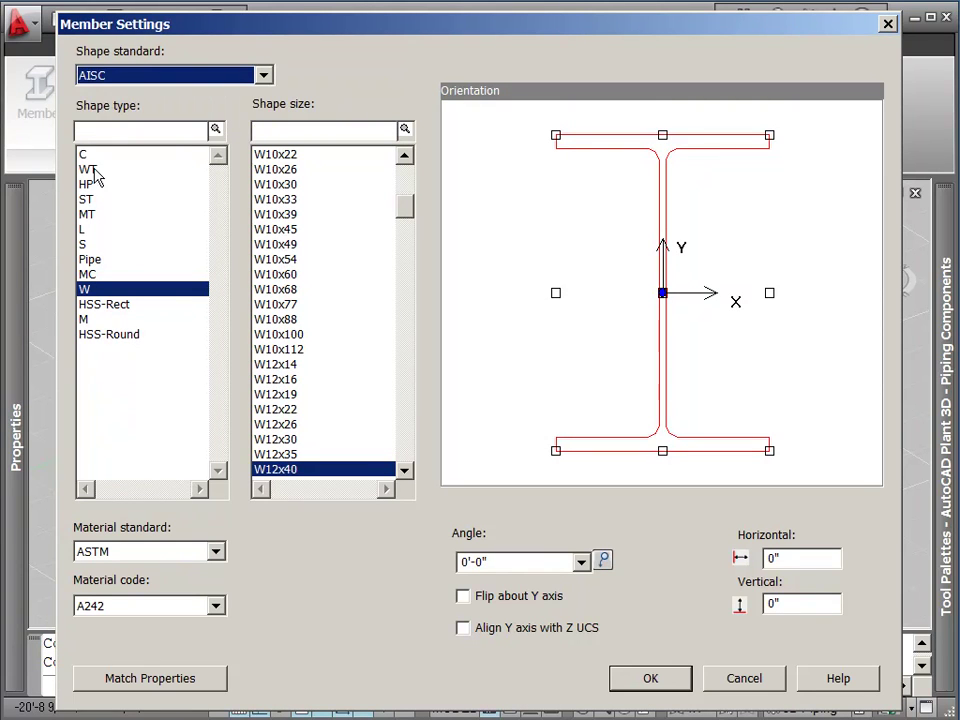
click(85, 158)
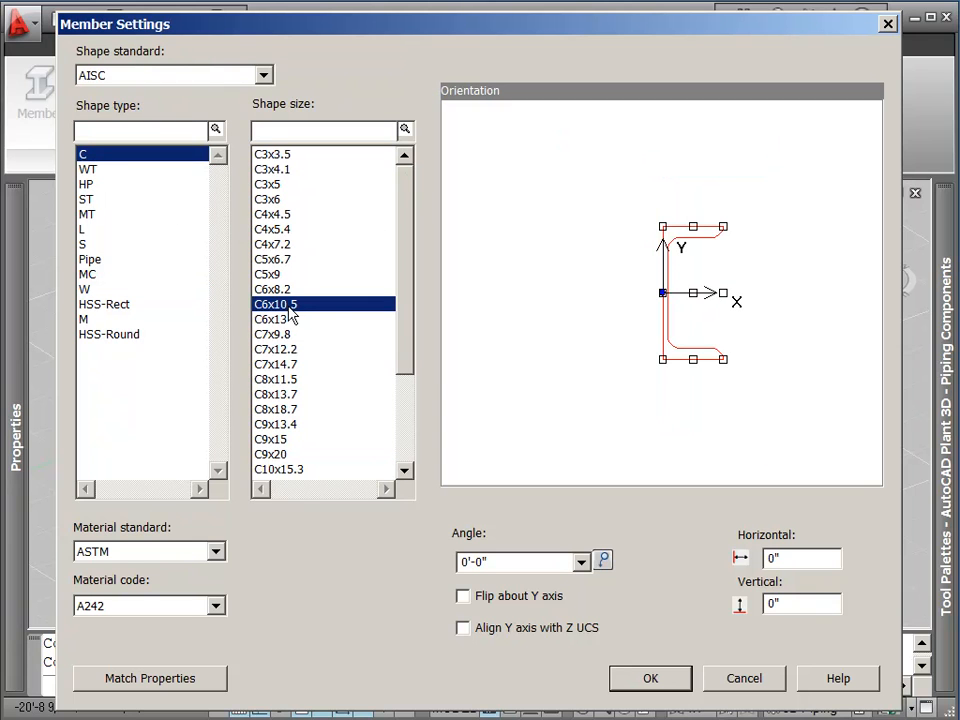
click(300, 348)
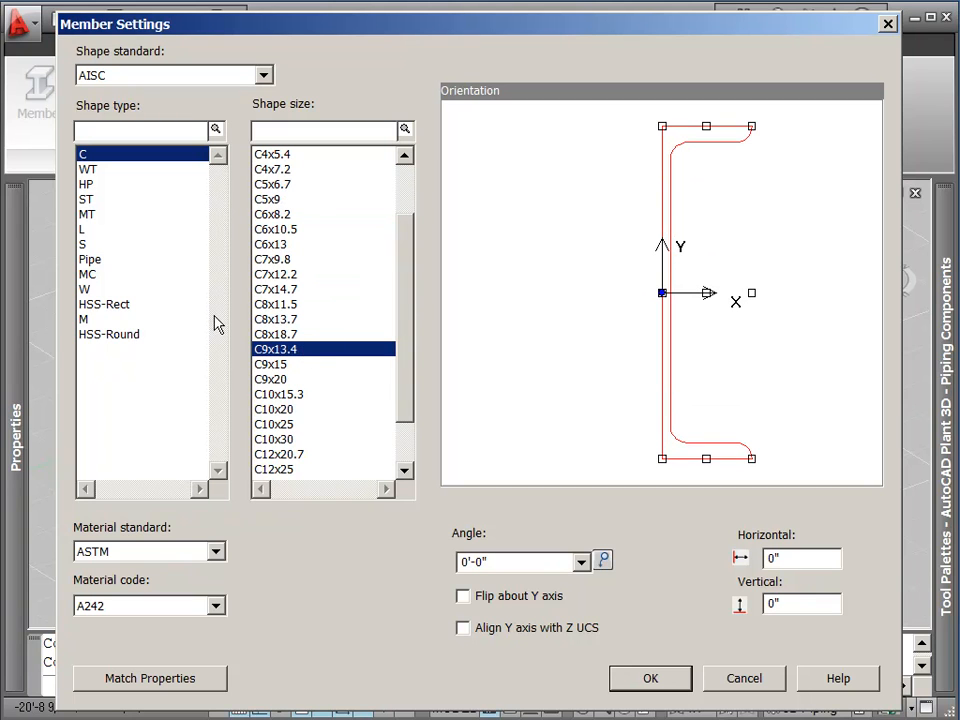
click(84, 289)
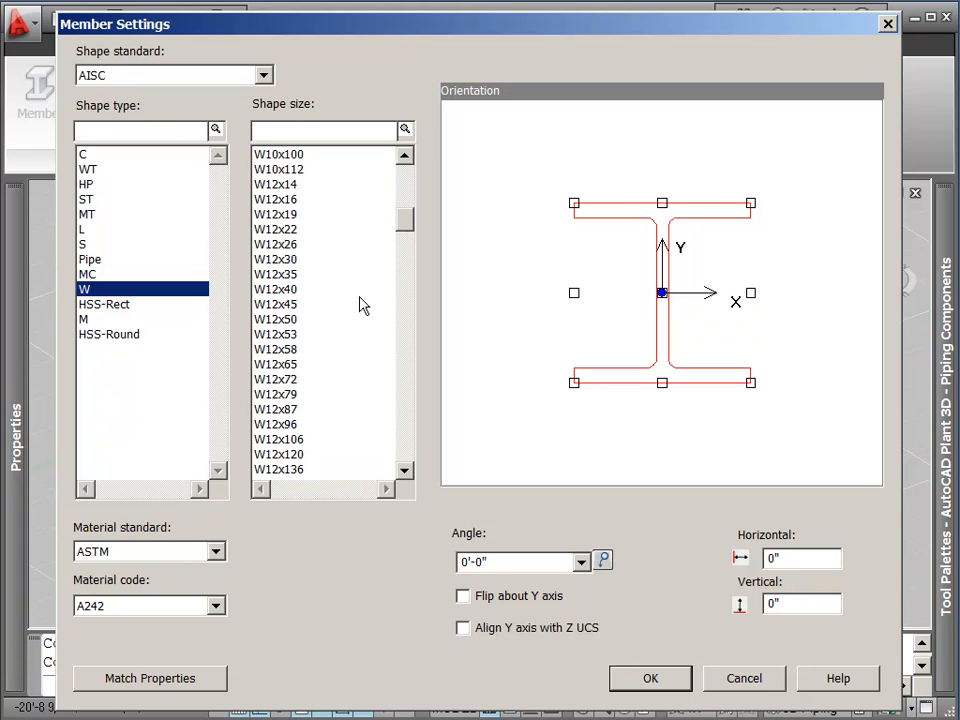
click(275, 289)
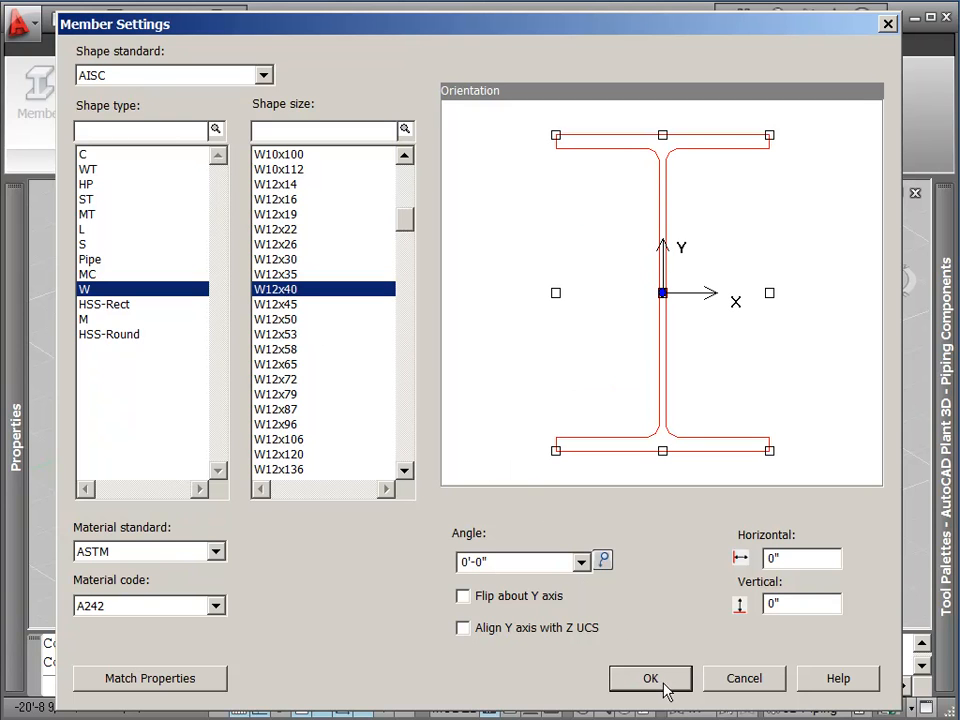
click(650, 678)
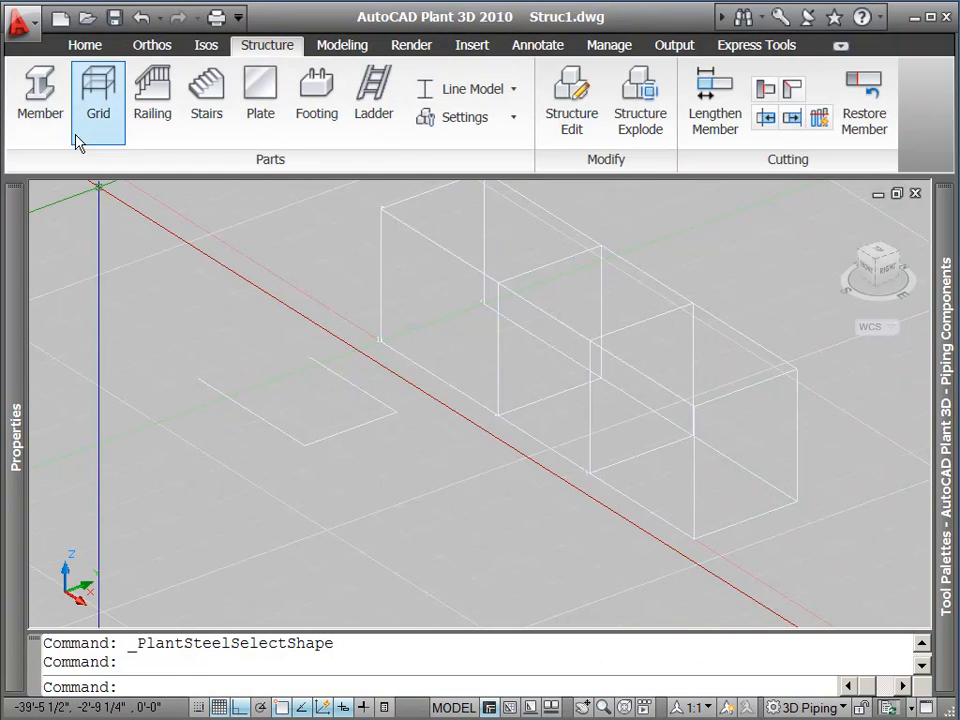
- Convert the vertical grid lines into W12x40 columns using the Member Line option
click(38, 95)
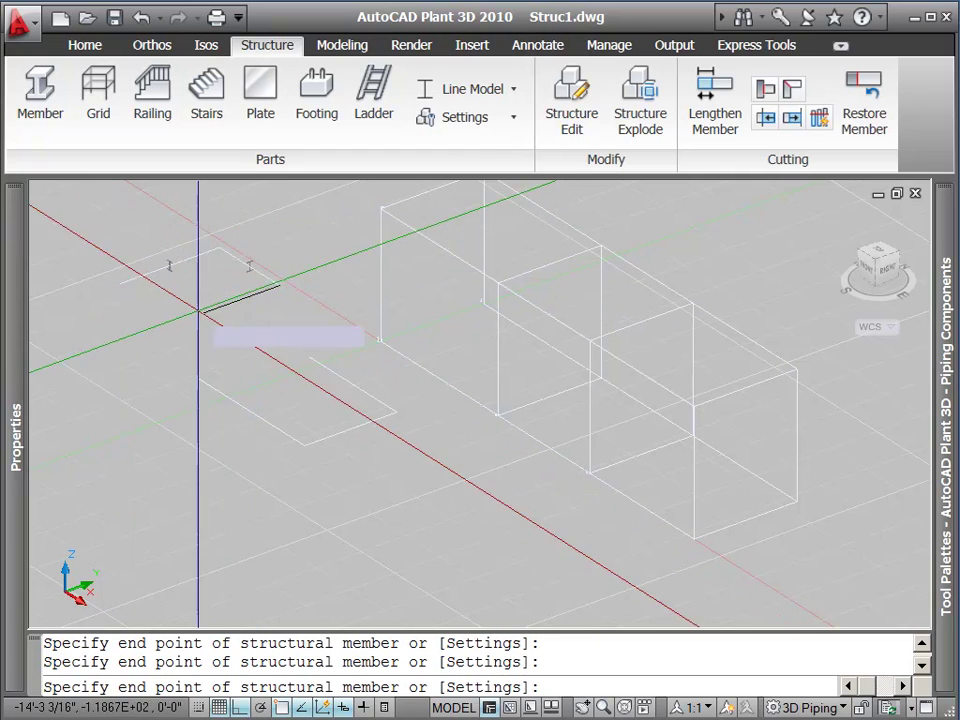
key(Escape)
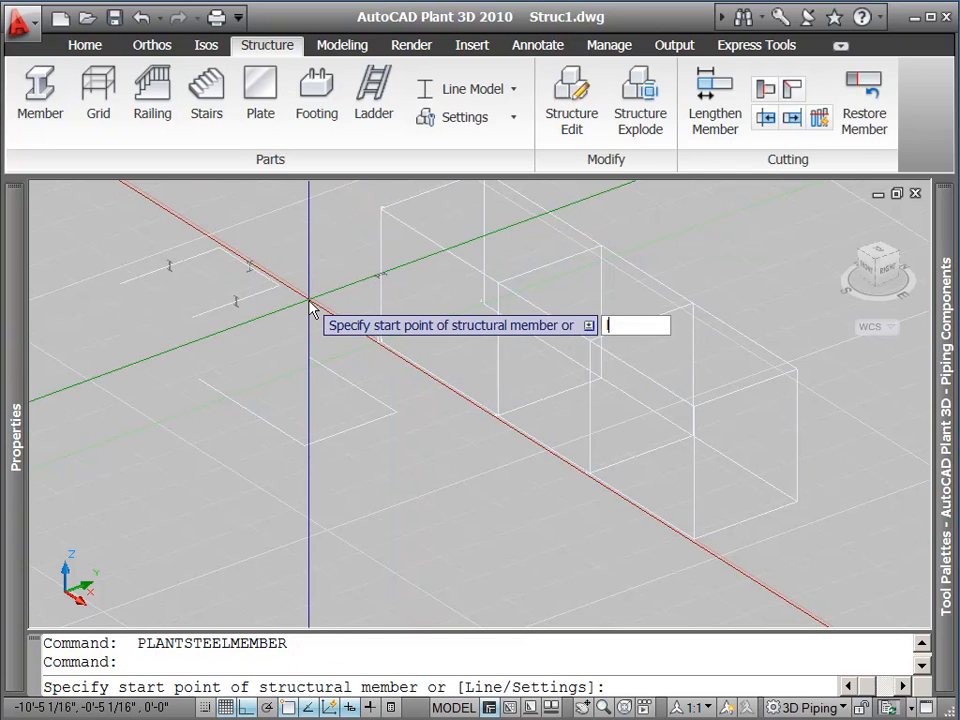
text(line)
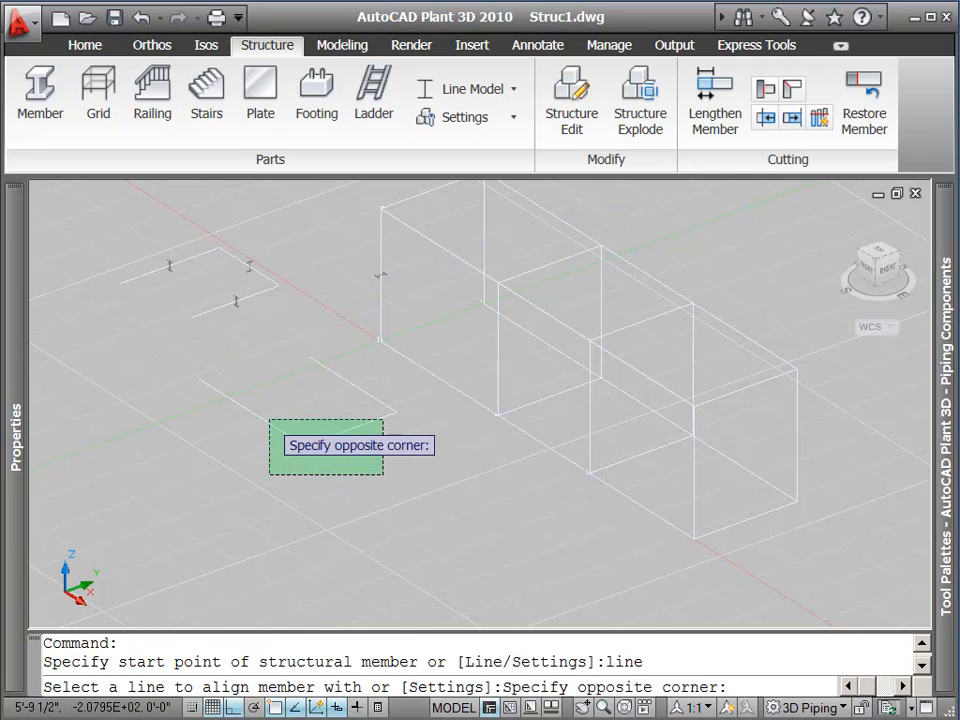
click(313, 397)
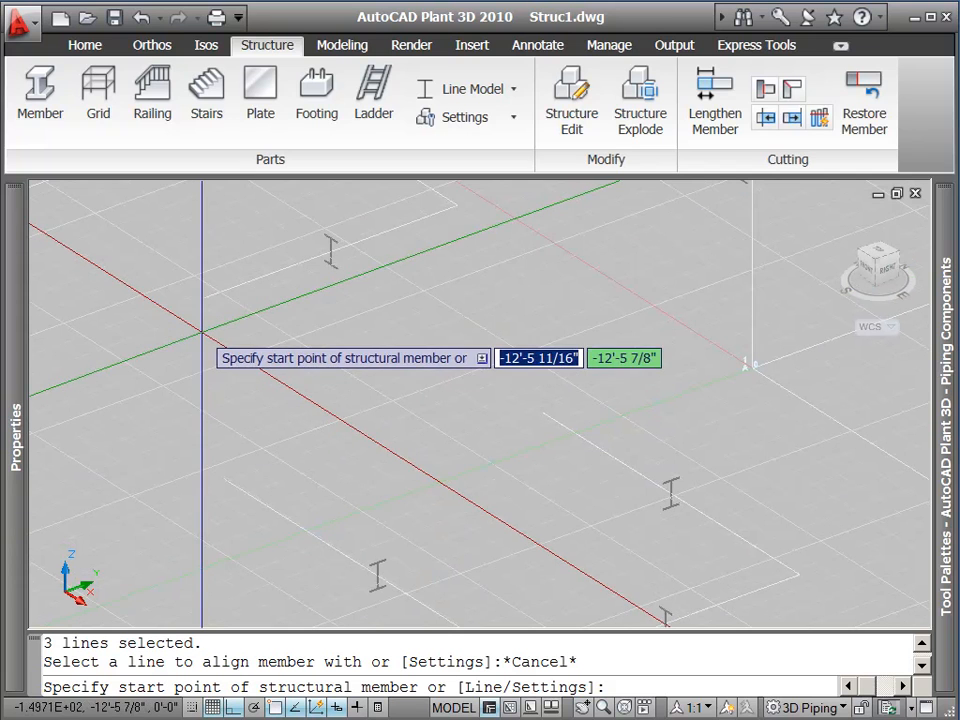
- Switch the member display from Line Model to Outline Model
click(515, 89)
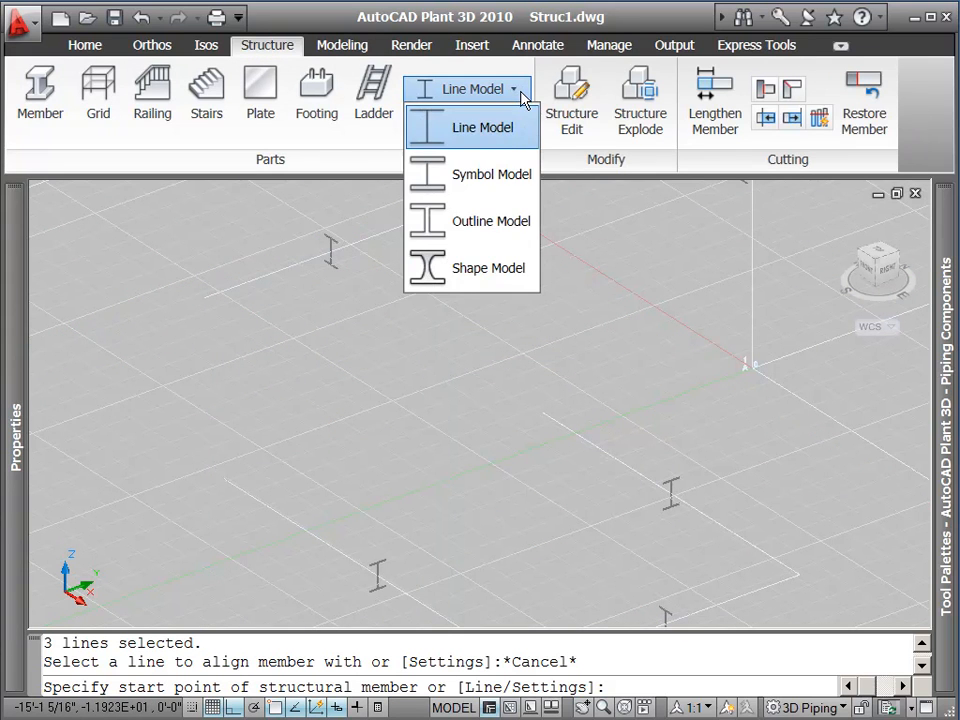
click(491, 174)
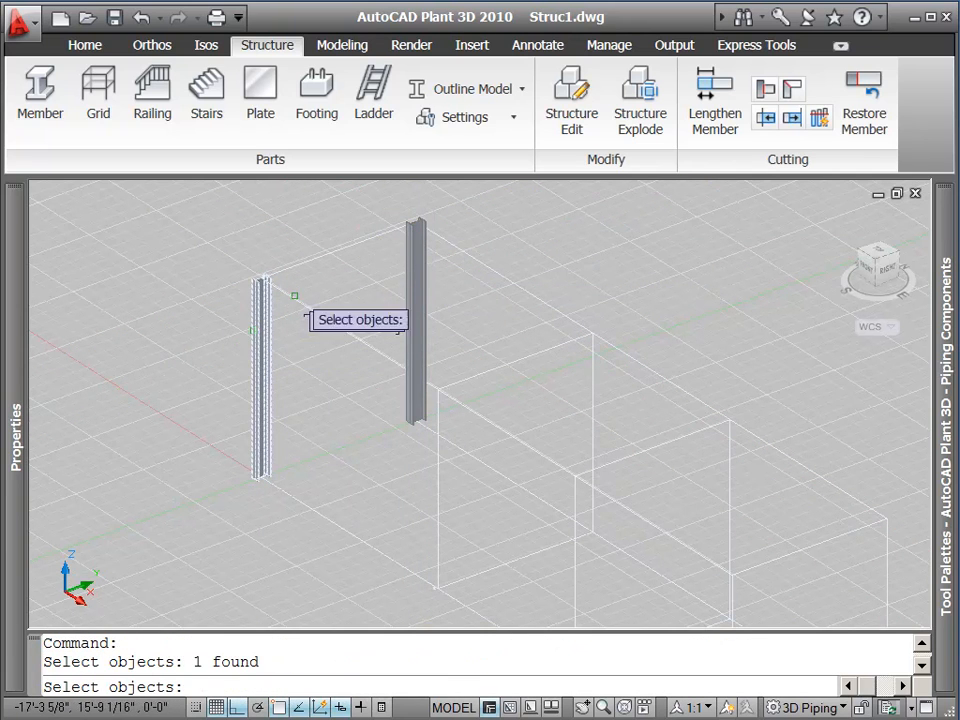
- Copy a column 32' and to other grid intersections
click(415, 320)
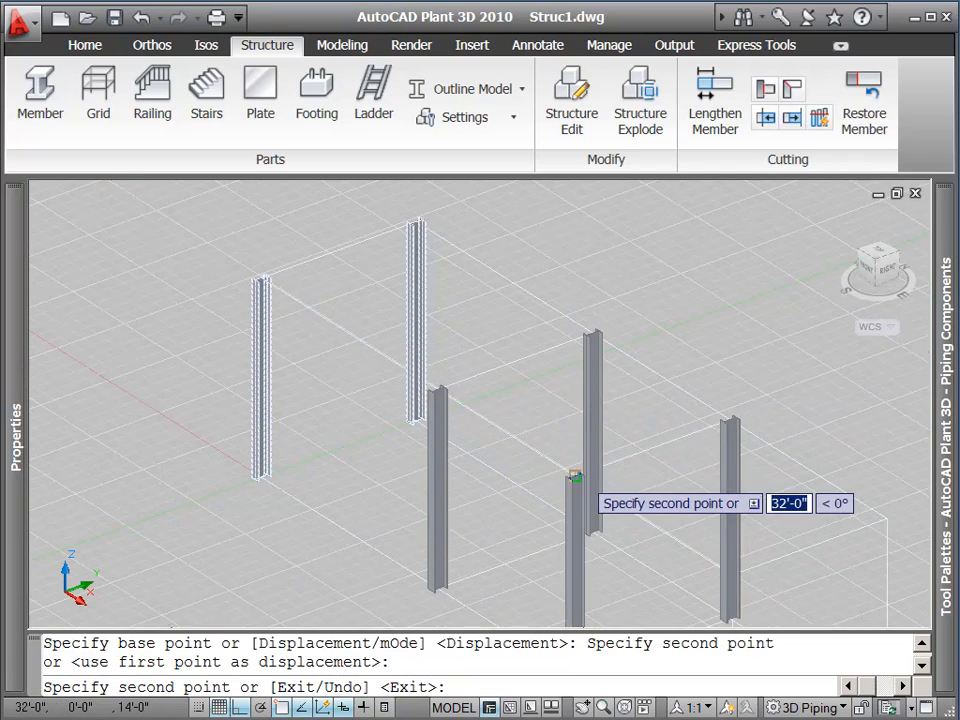
key(Escape)
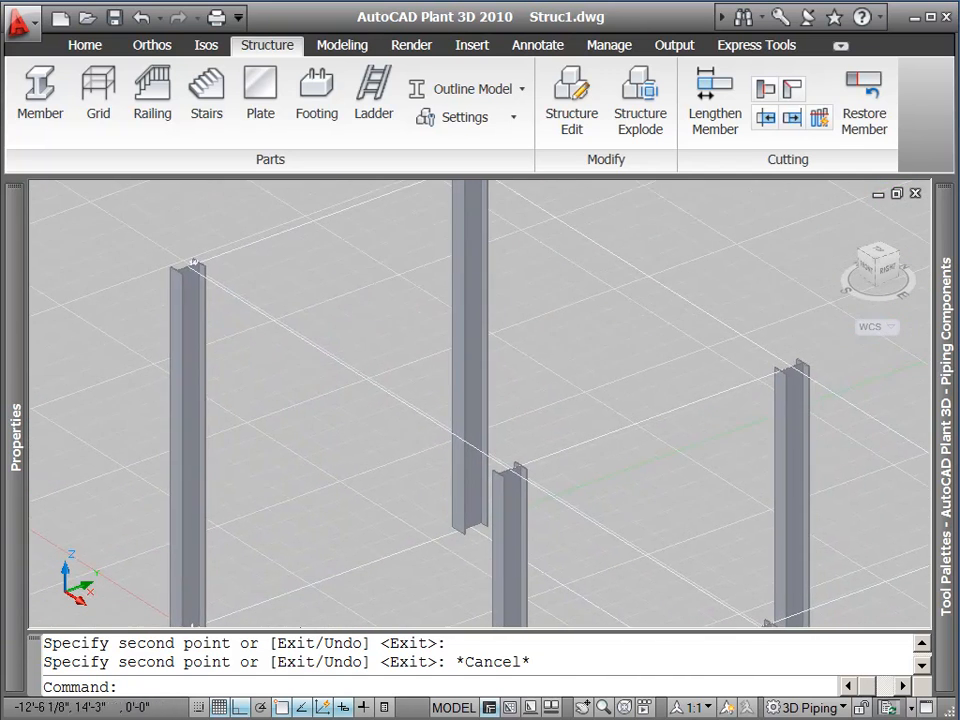
- Draw a W12x40 beam between two column tops
click(40, 88)
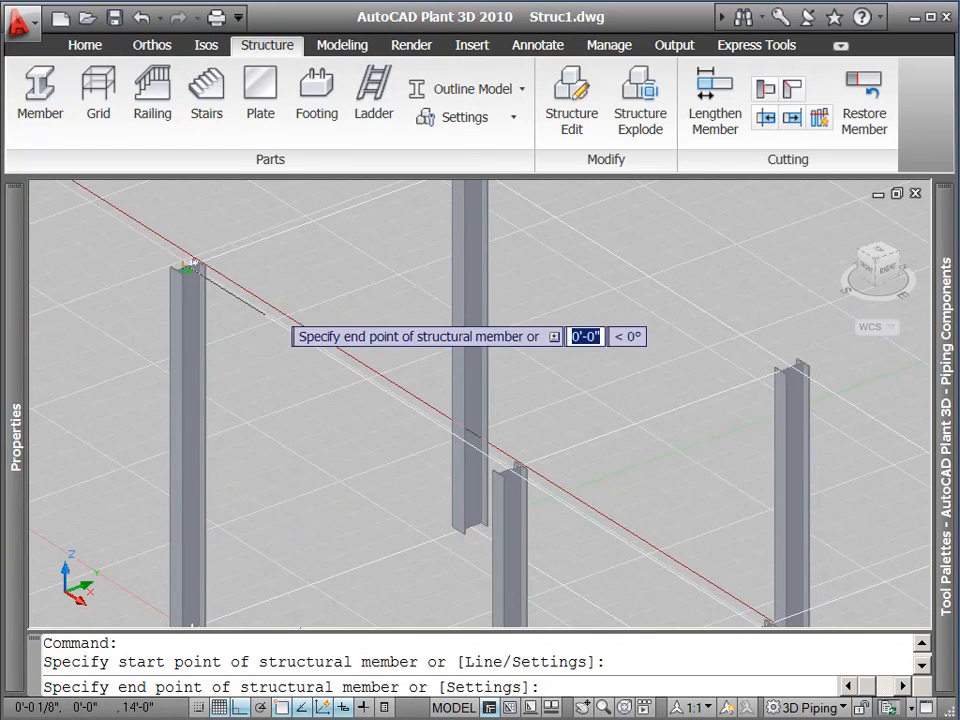
click(505, 490)
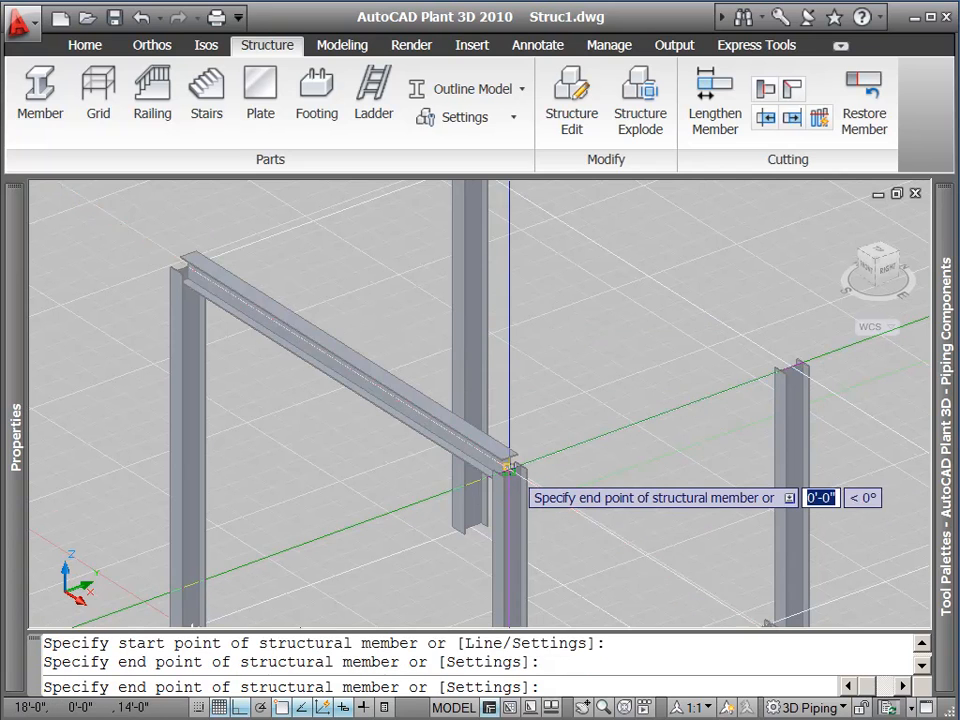
key(Escape)
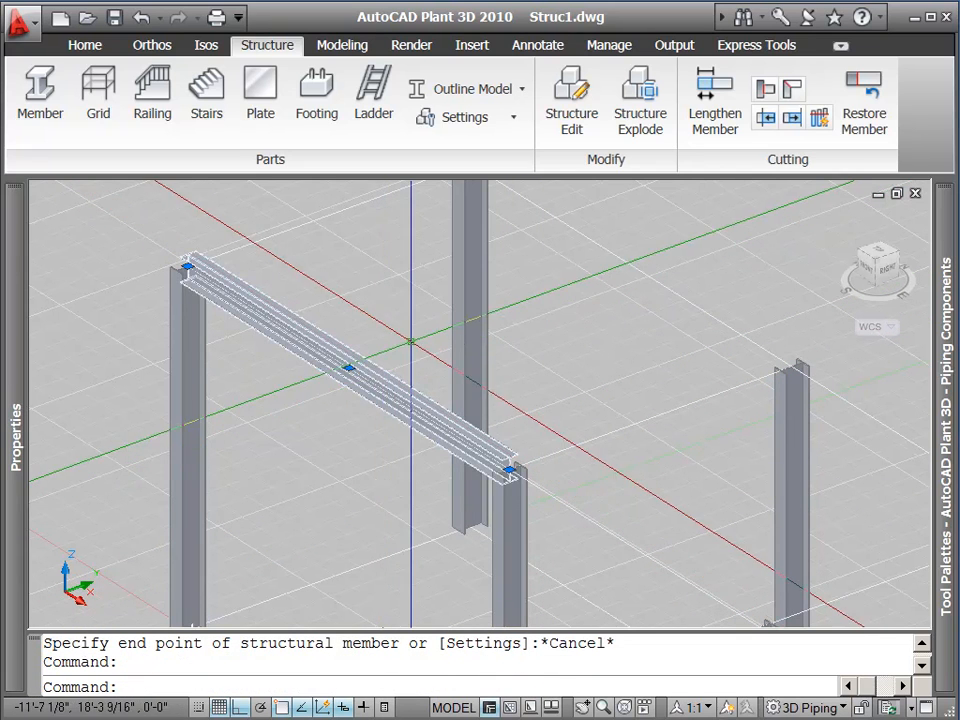
mouse_move(571, 95)
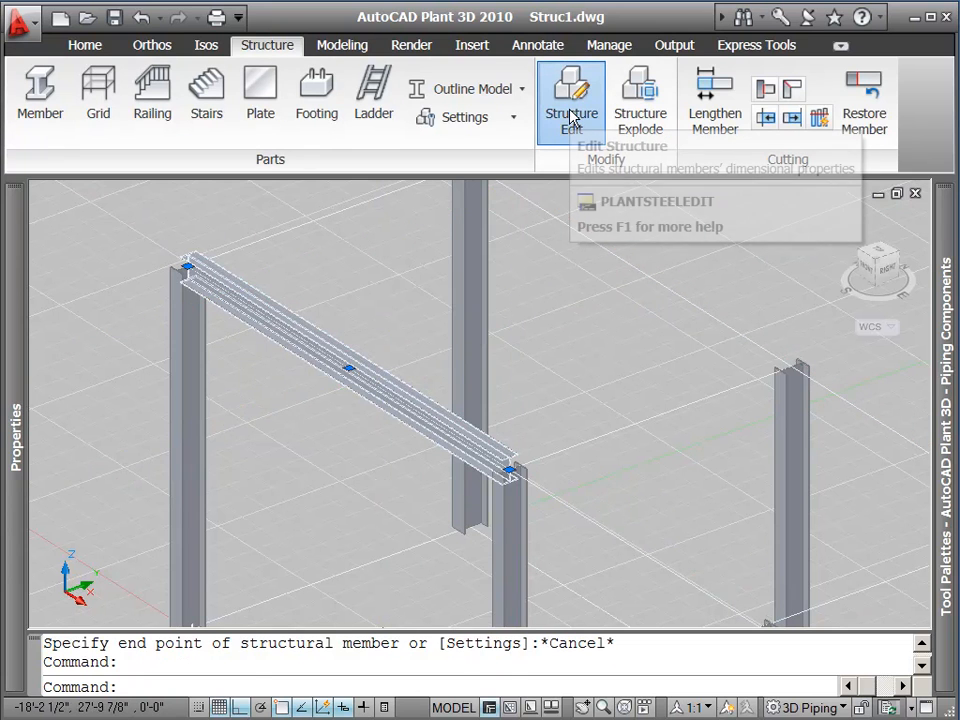
- Set the beam's justification to top-centre in Edit Member, keeping W12x40
click(571, 90)
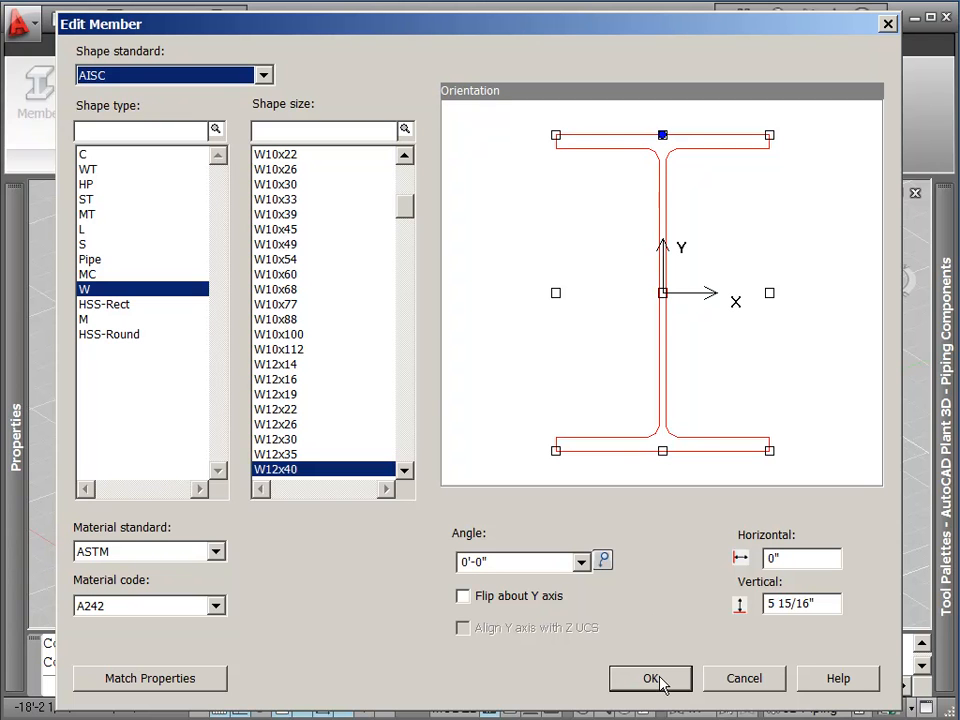
click(650, 678)
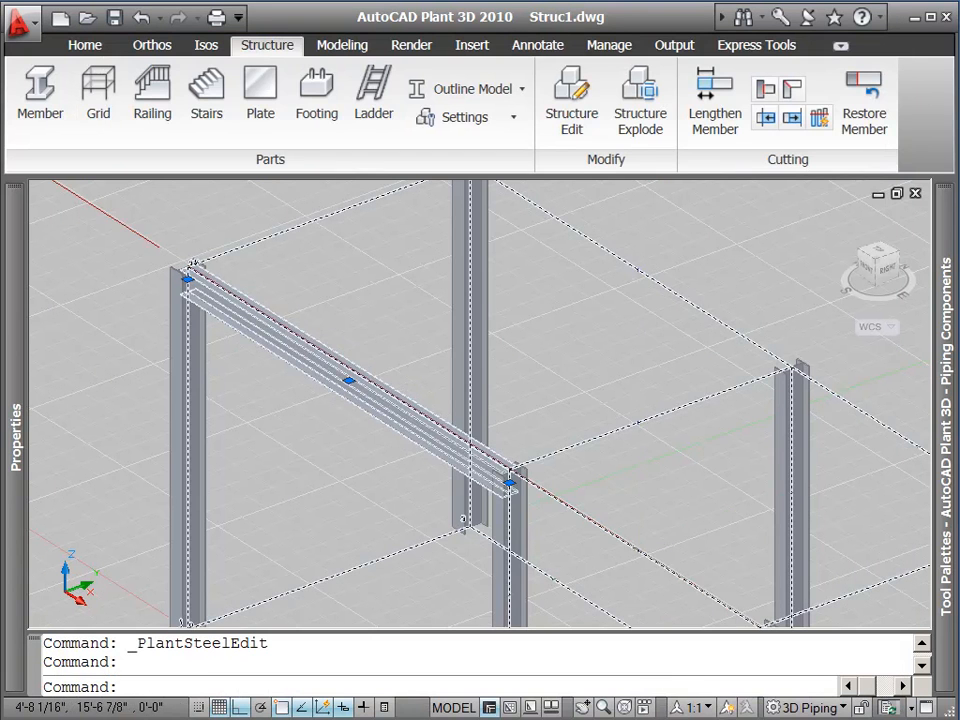
key(Escape)
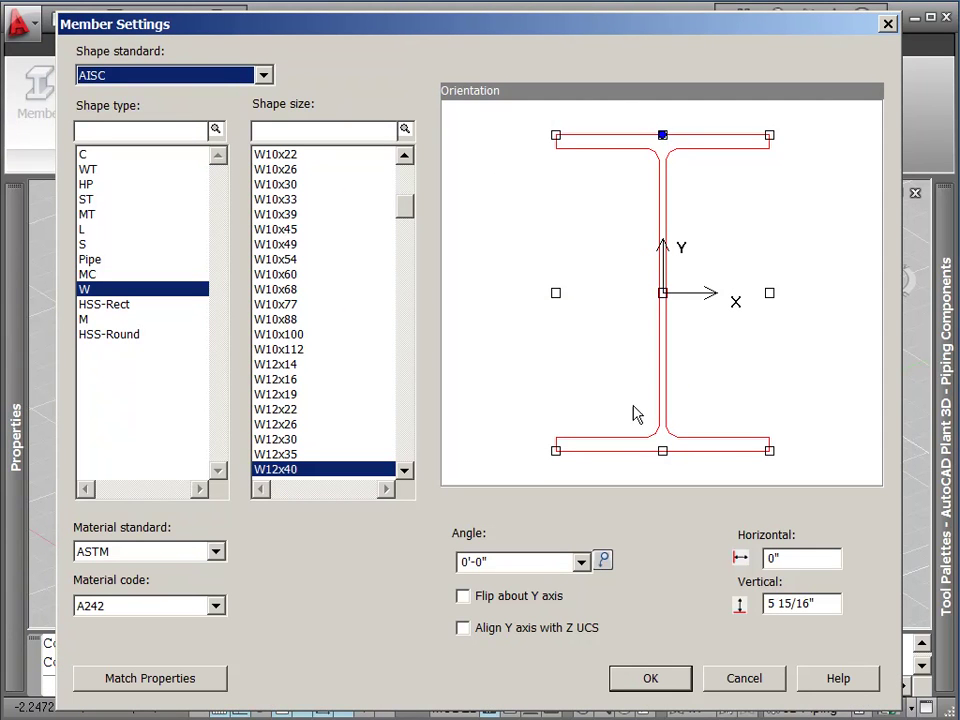
- Confirm member settings as AISC W12x40 with top-centre justification
click(650, 677)
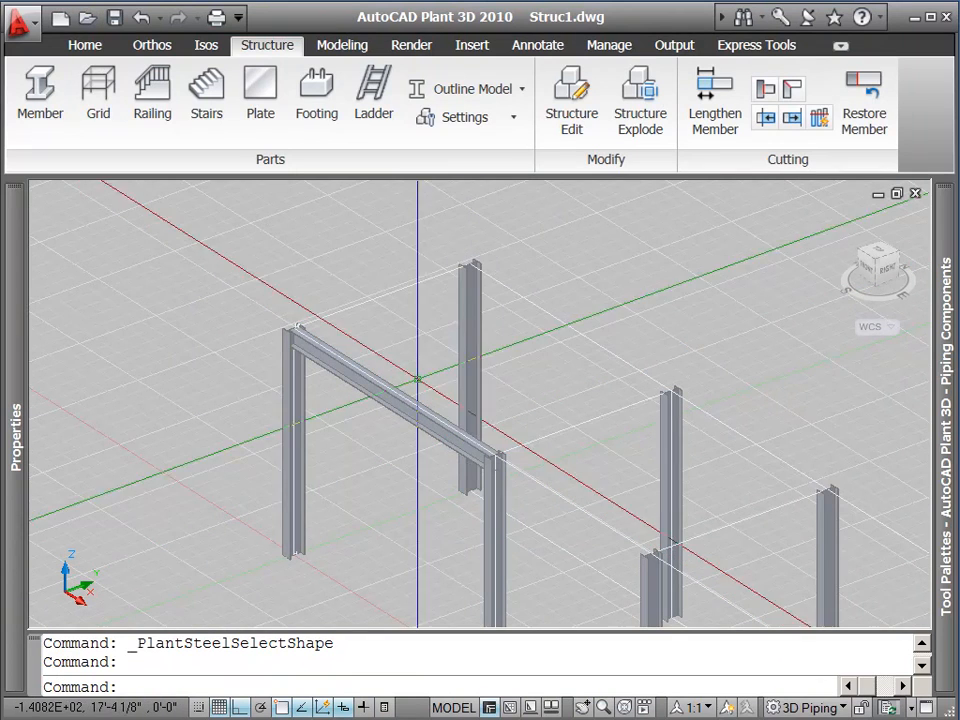
- Draw three beams snapped between column tops to close the rectangular frame
click(38, 88)
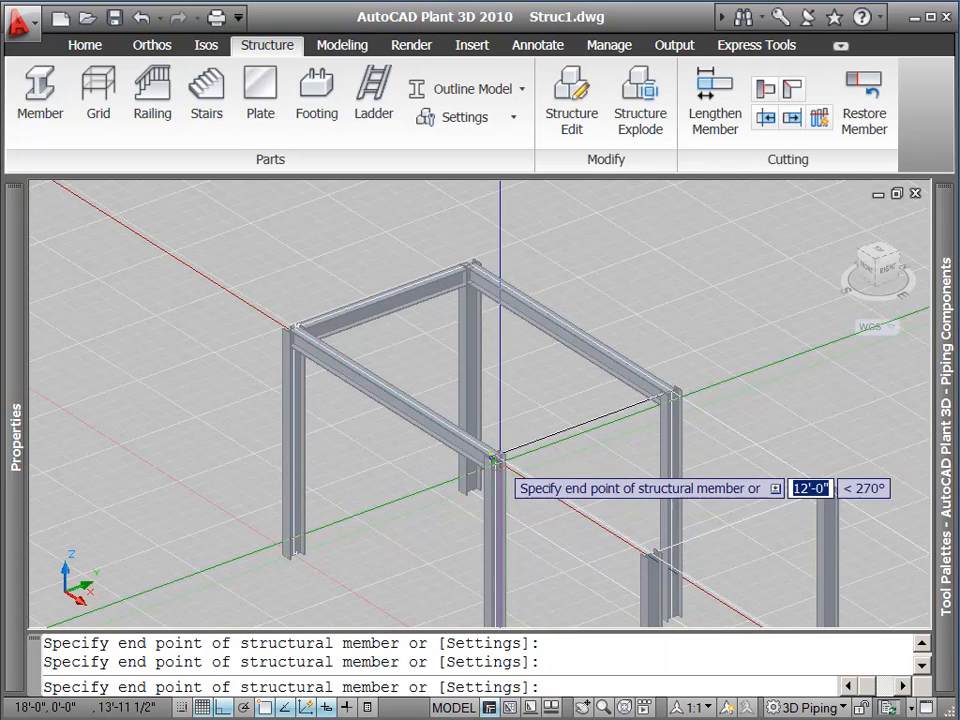
key(Escape)
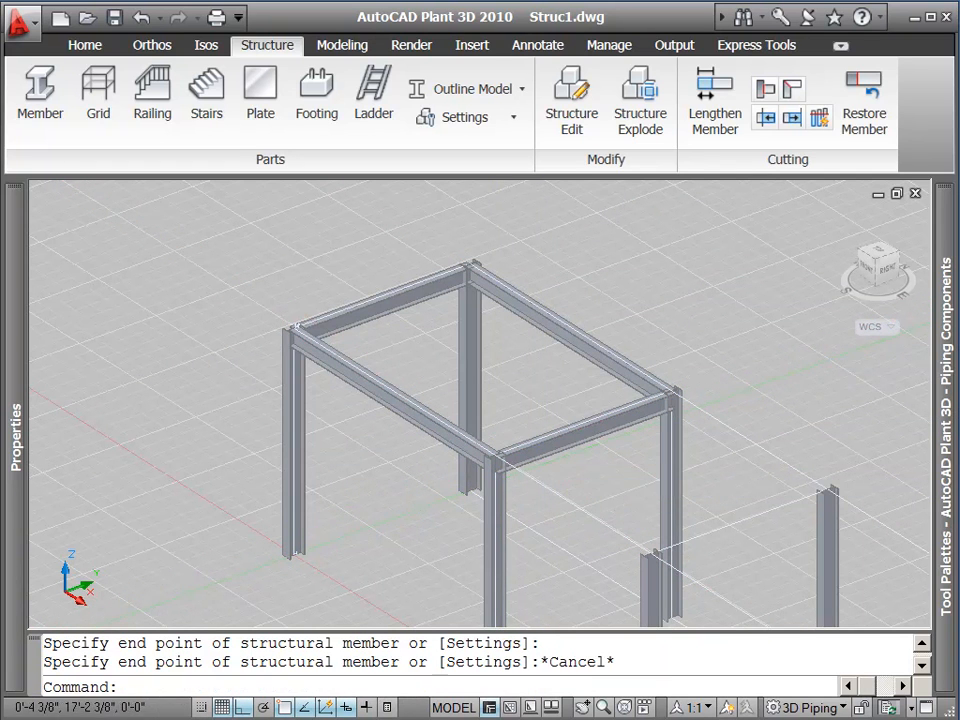
mouse_move(630, 460)
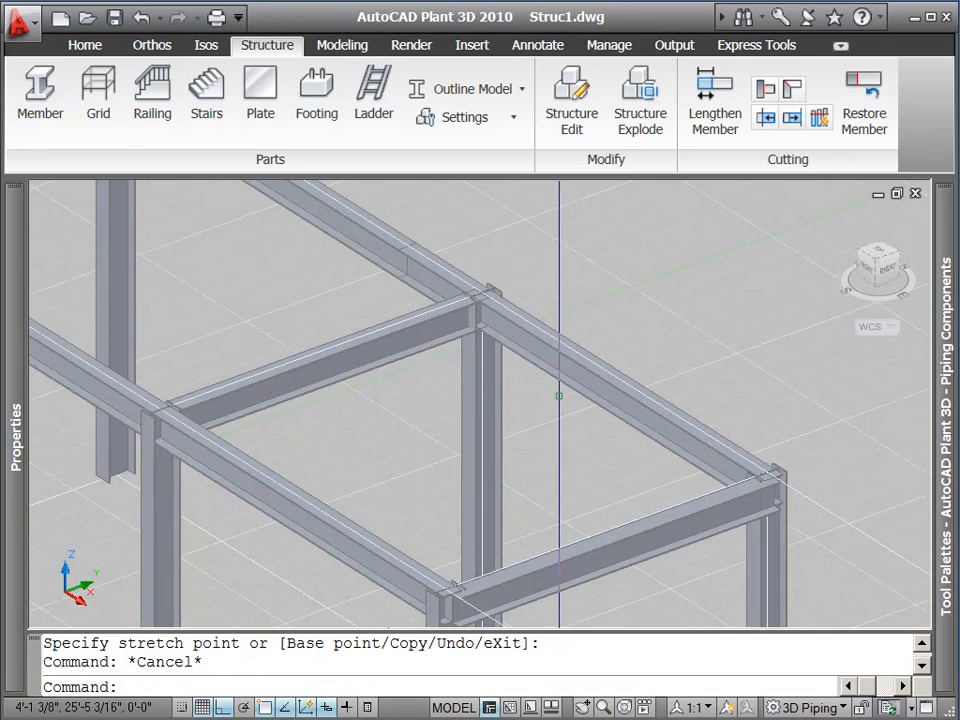
- Start a cut-back at a beam joint, picking the column as the limiting member
click(590, 377)
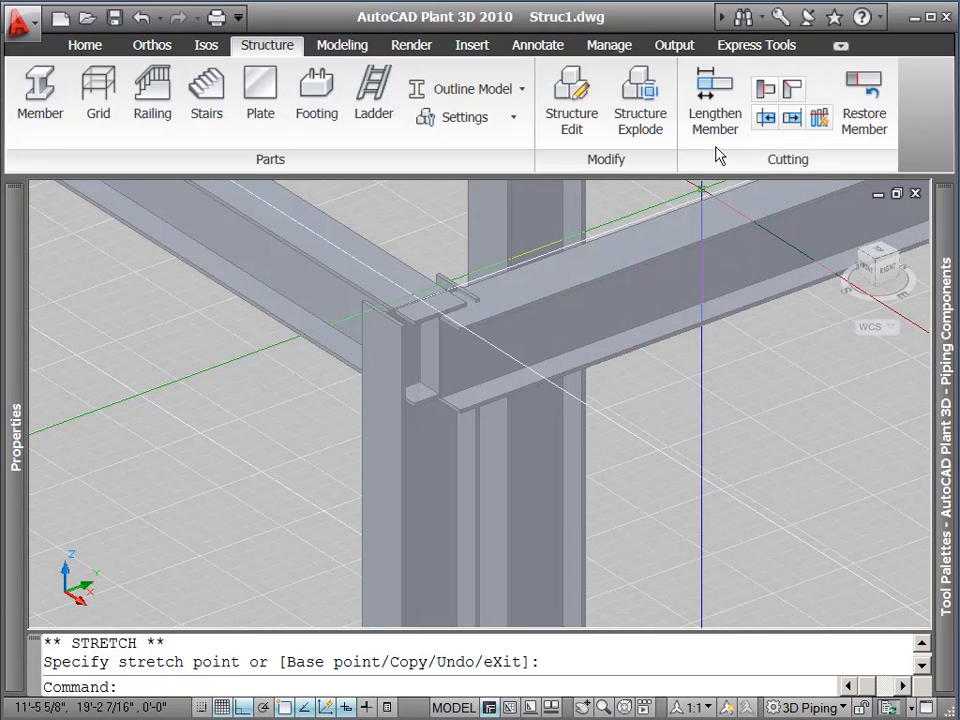
mouse_move(768, 92)
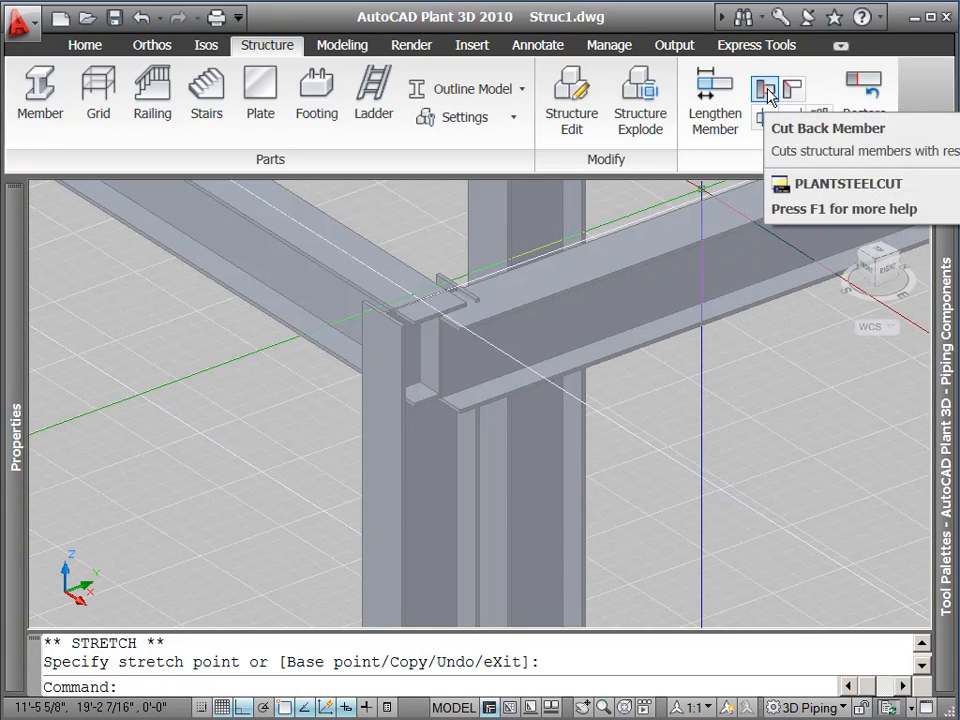
click(767, 88)
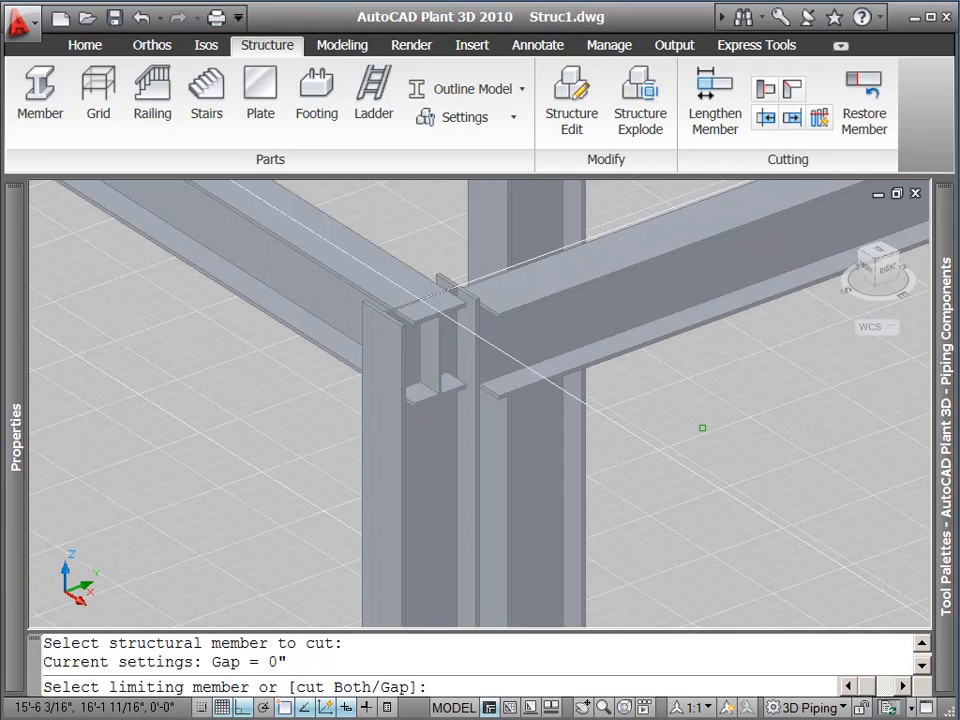
click(415, 460)
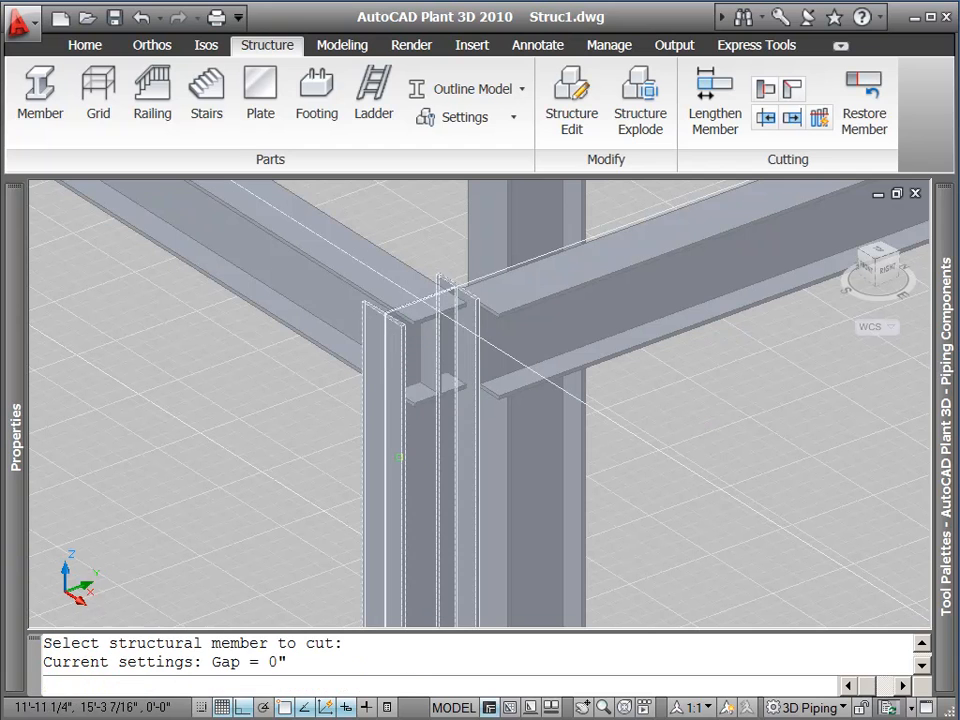
click(418, 336)
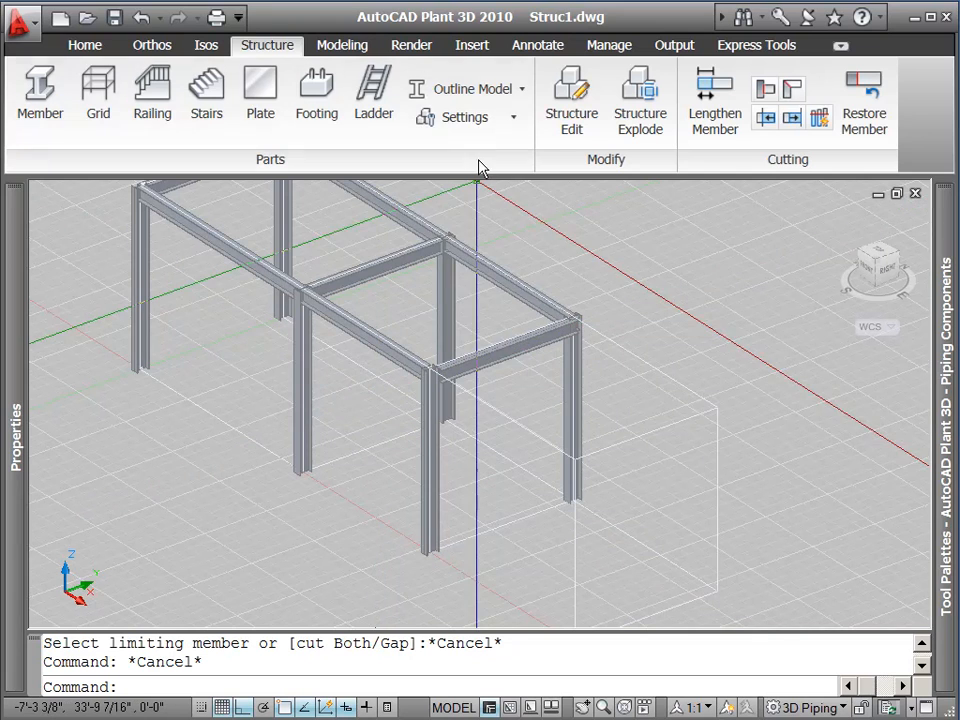
click(460, 117)
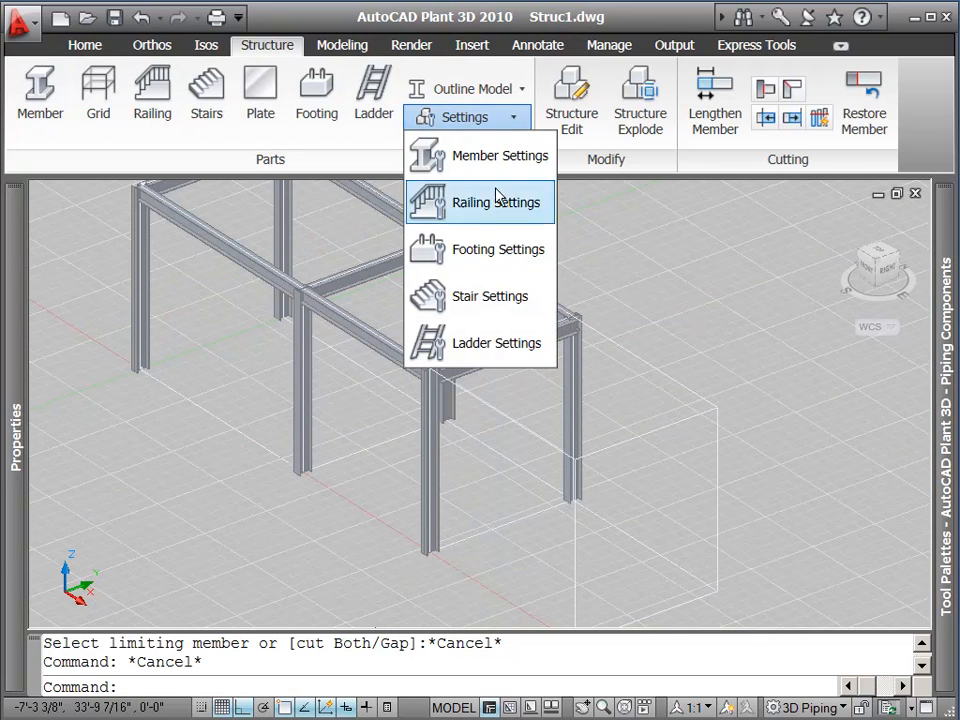
click(490, 296)
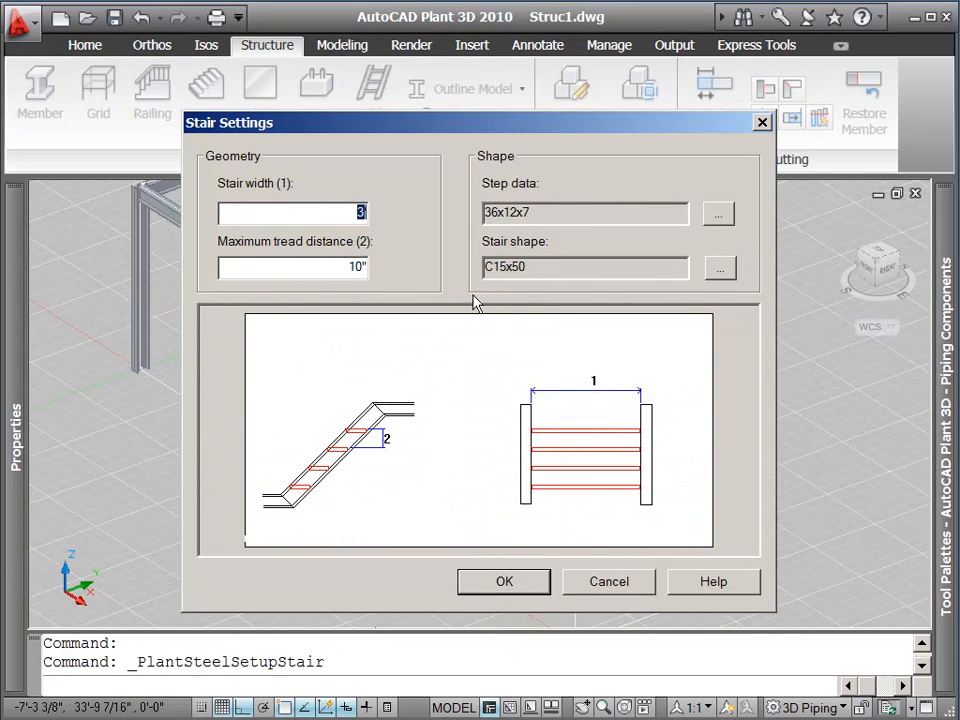
click(504, 581)
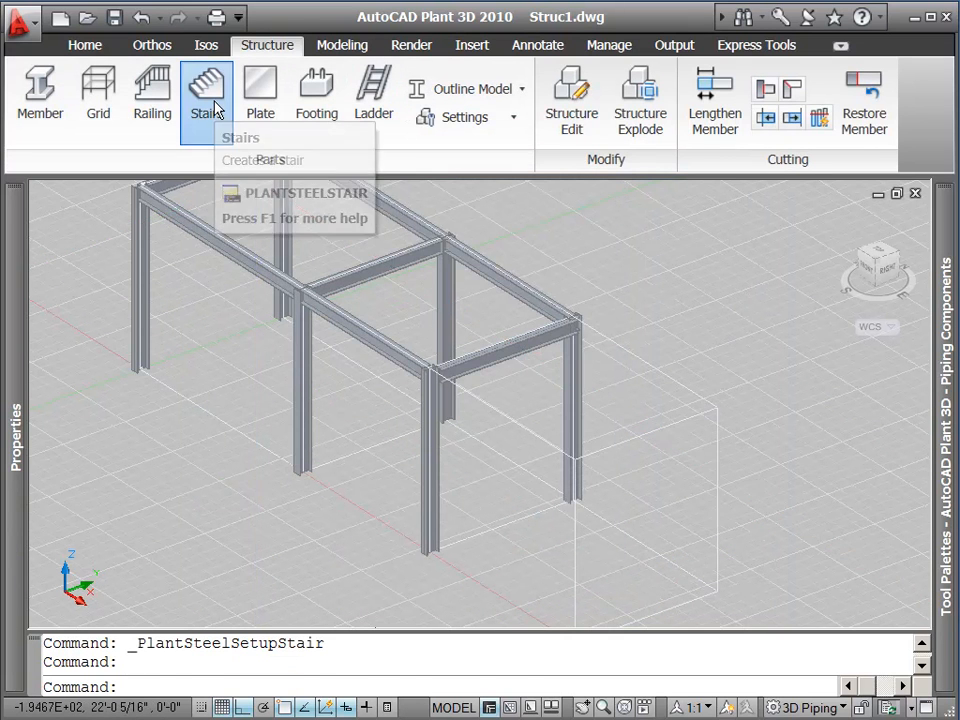
- Place a stair from the end beam's midpoint down to a ground point
click(205, 88)
text(mid)
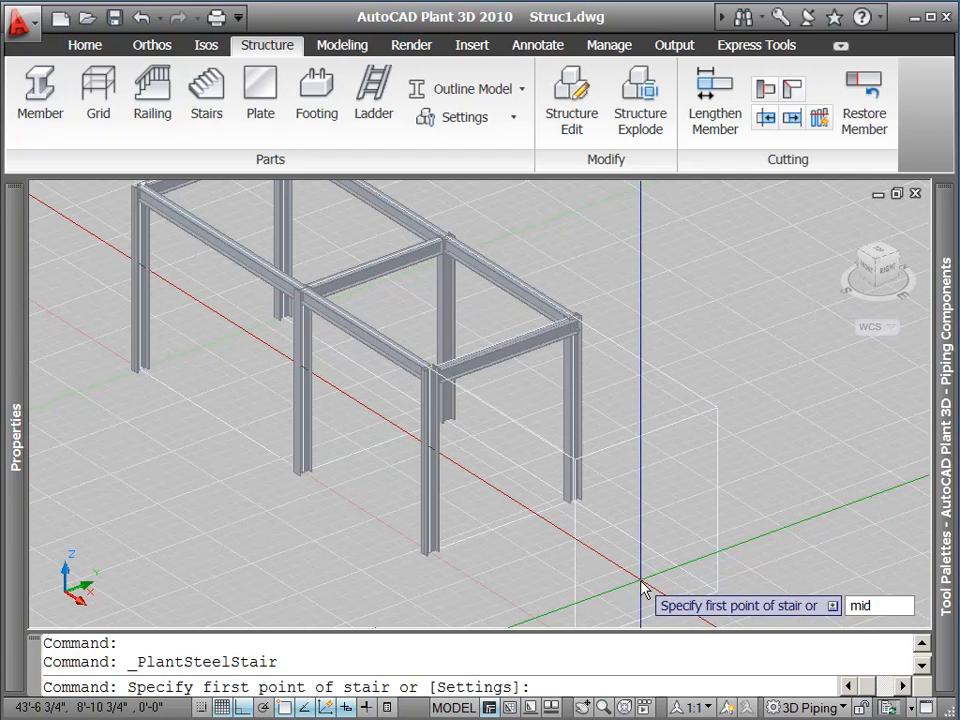
click(650, 588)
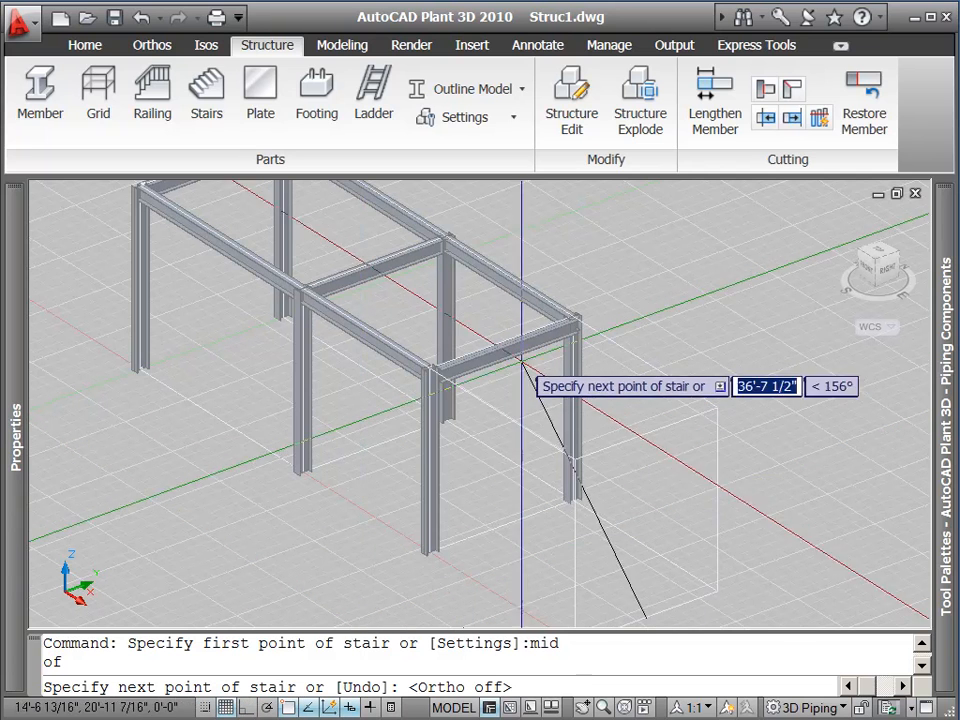
click(517, 357)
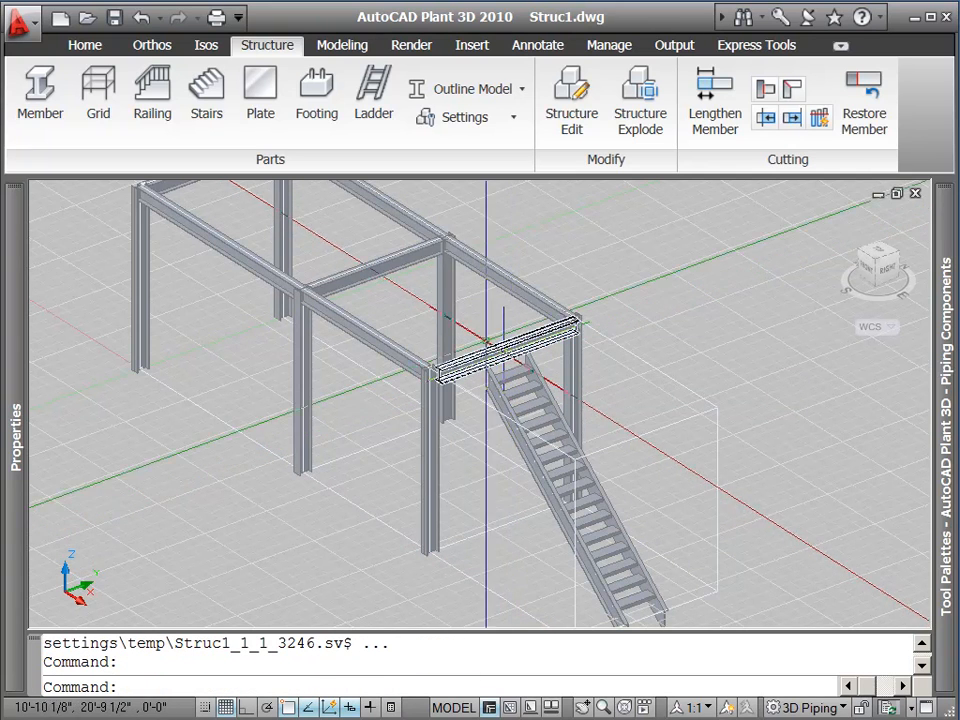
- Start a railing on the stair, then cancel it
click(152, 90)
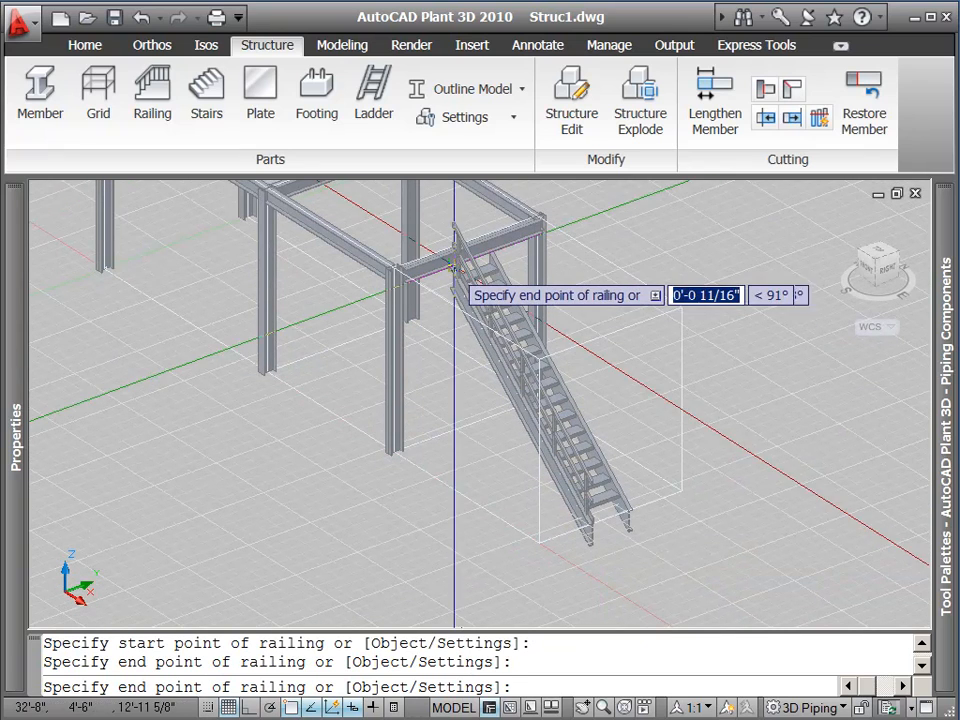
key(Escape)
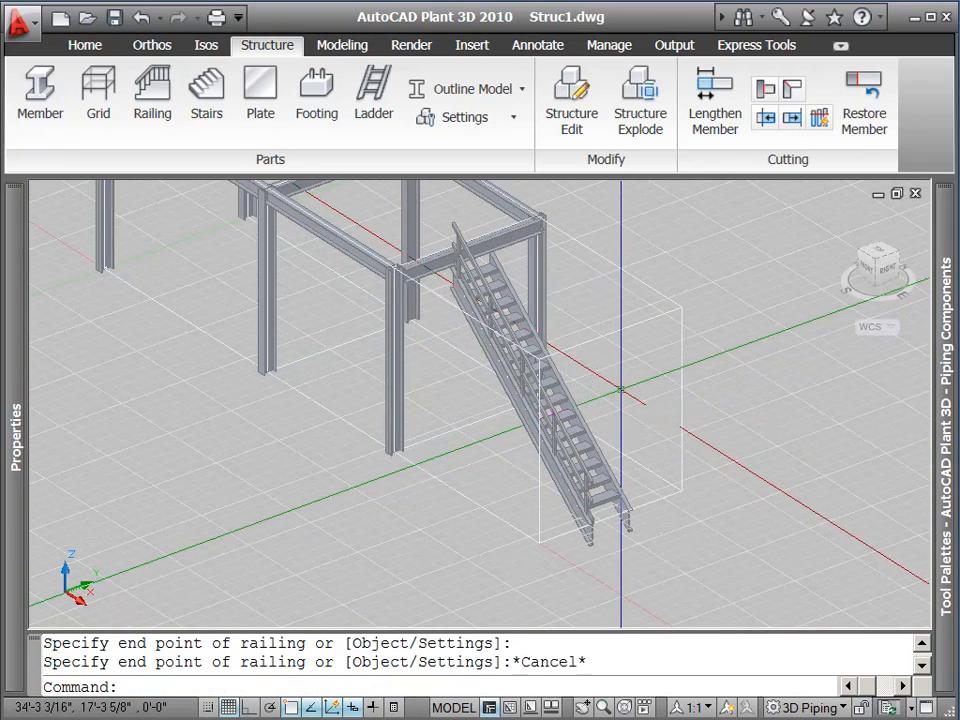
- Begin a second railing starting at the stair bottom
click(152, 90)
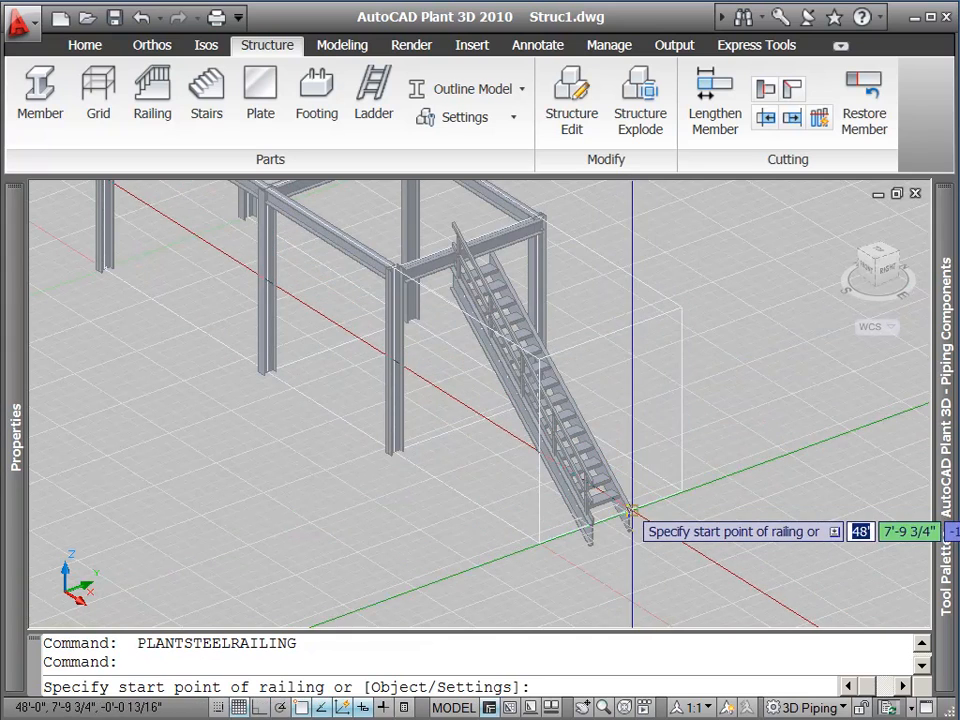
click(632, 513)
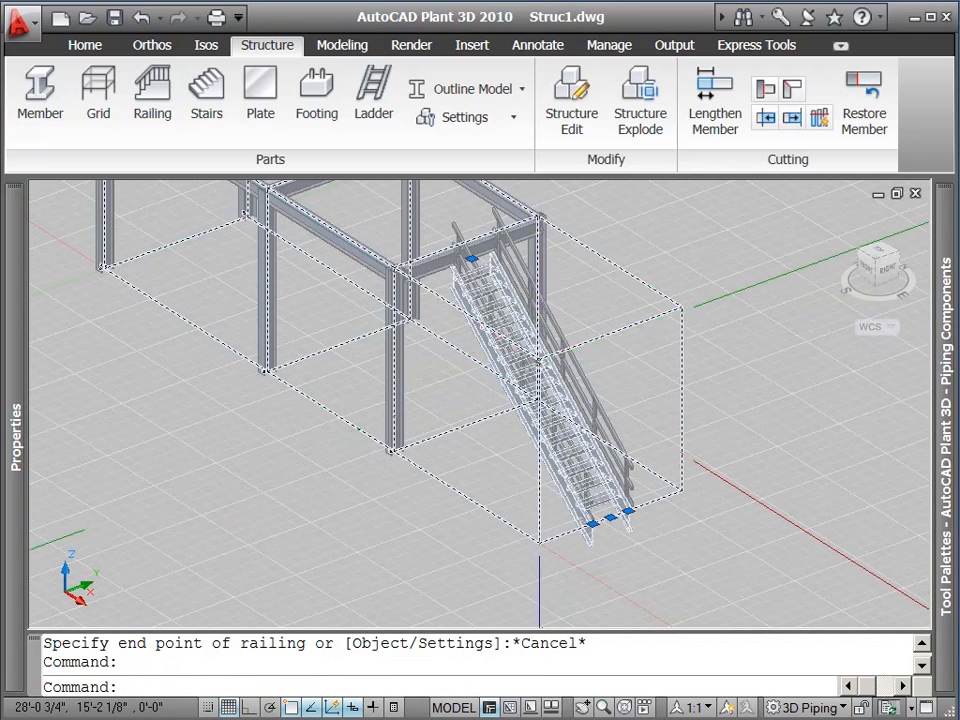
click(572, 95)
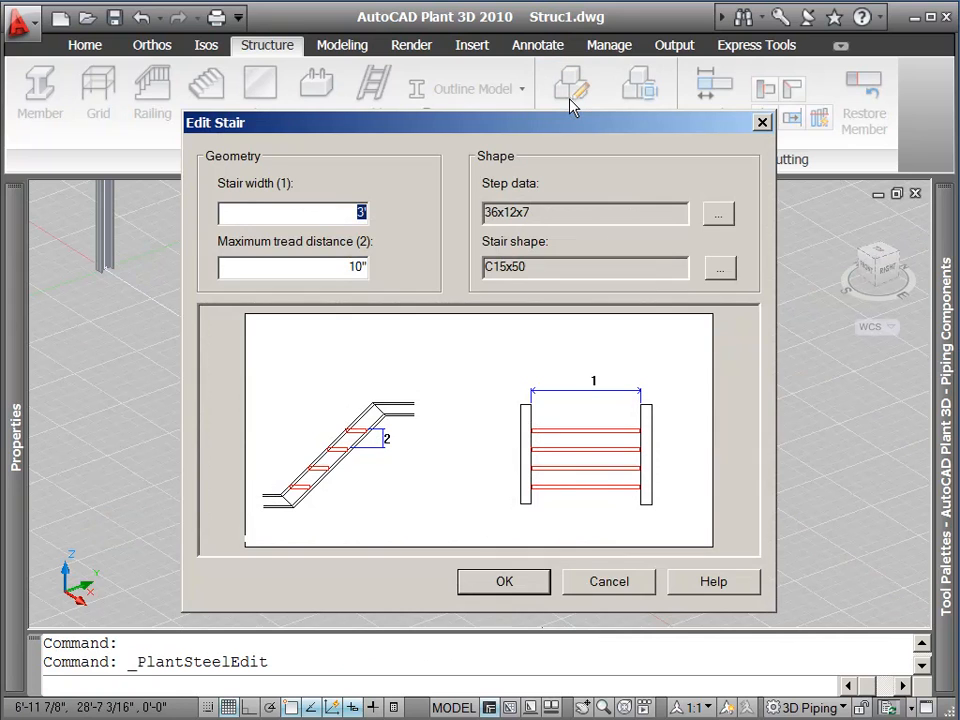
mouse_move(548, 147)
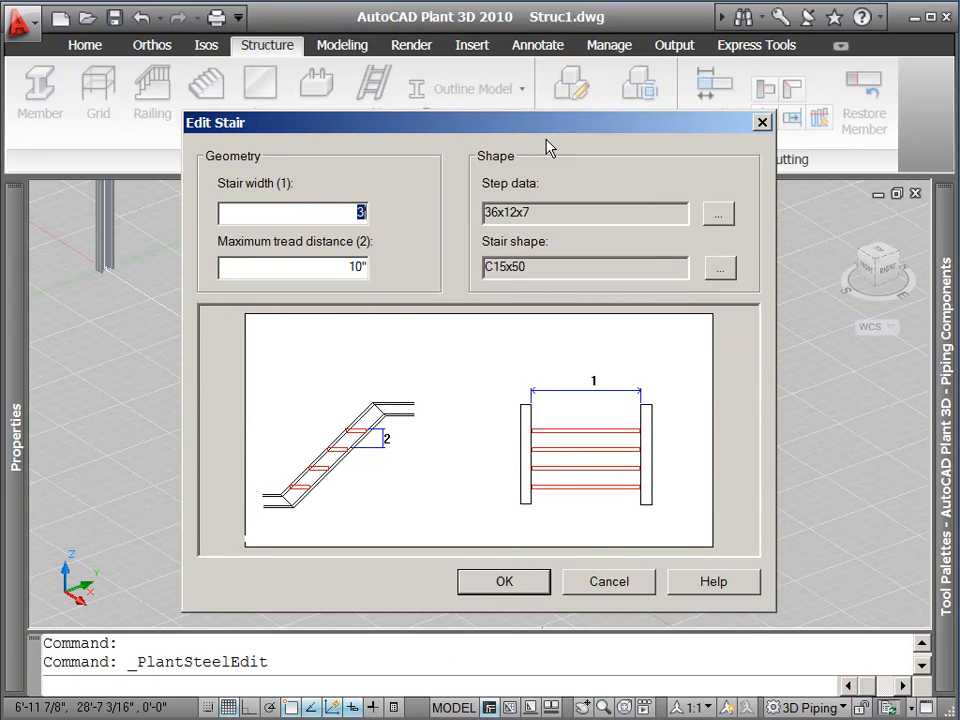
text(2)
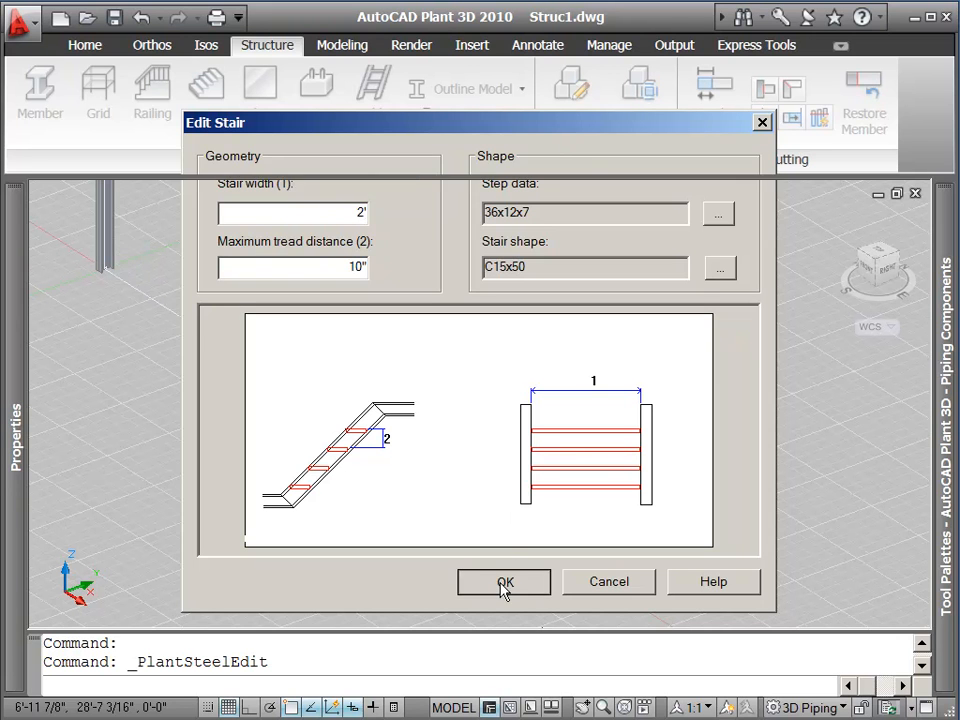
click(504, 581)
text(u)
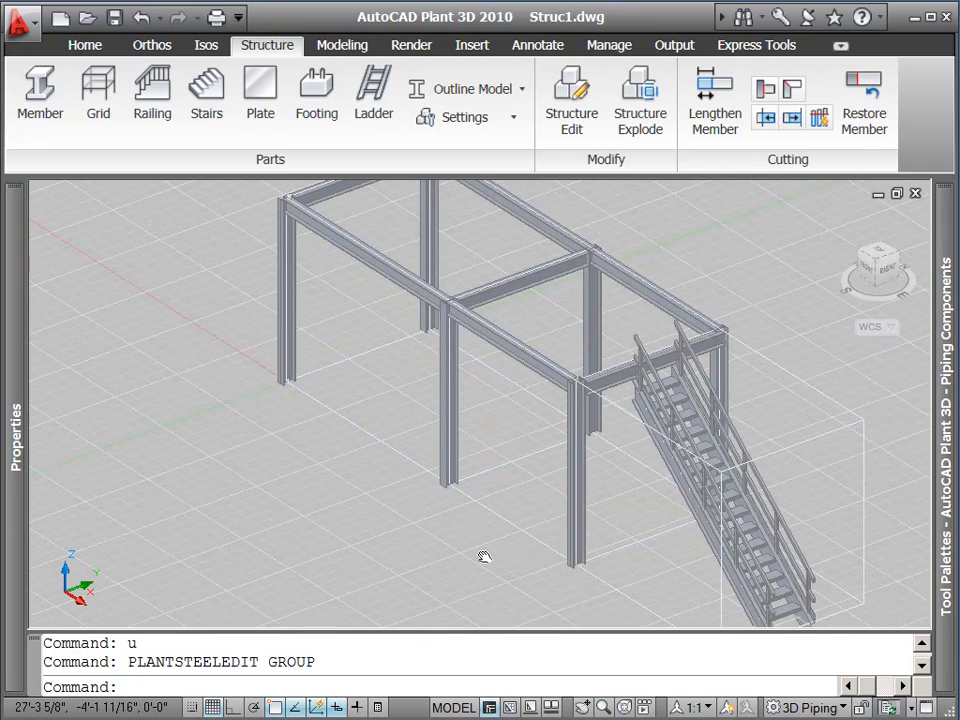
- Begin a ladder with its start point snapped to a midpoint using 'mid'
click(372, 85)
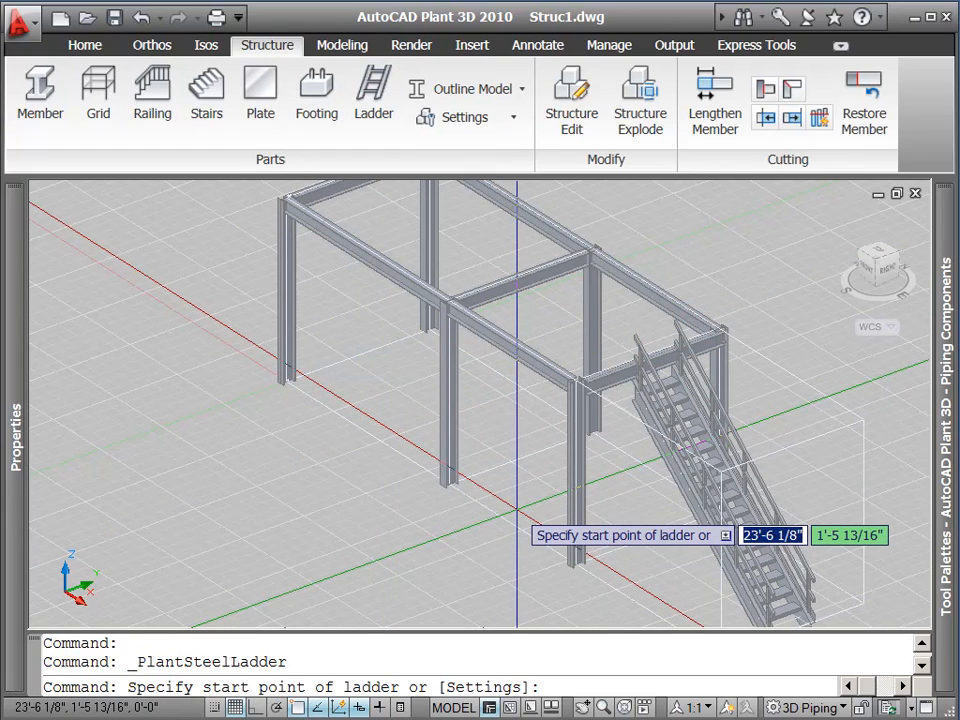
text(mid)
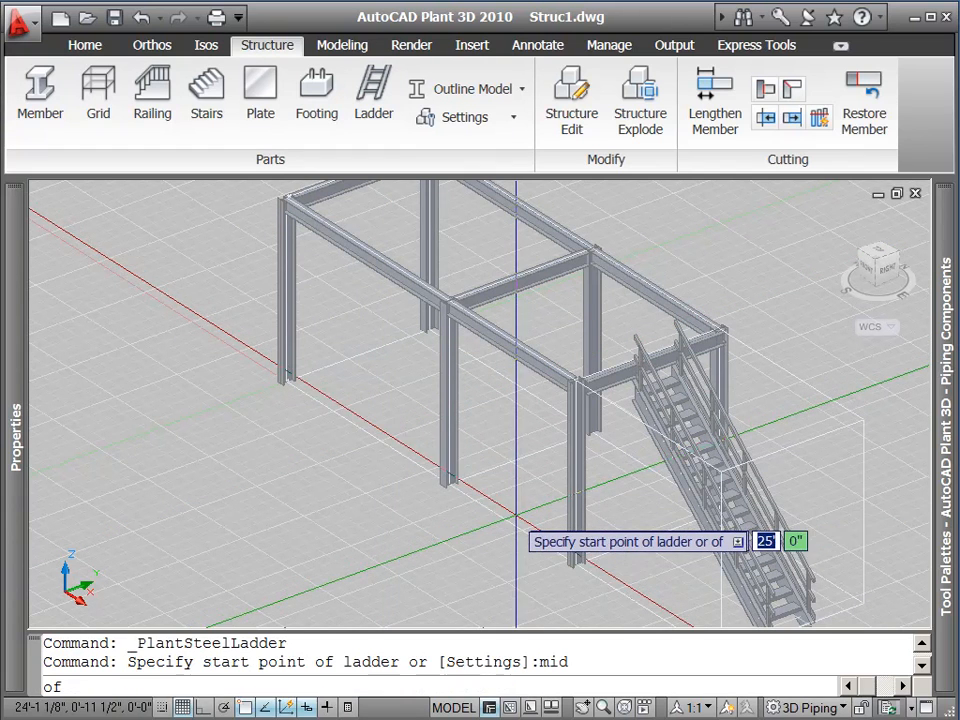
click(517, 518)
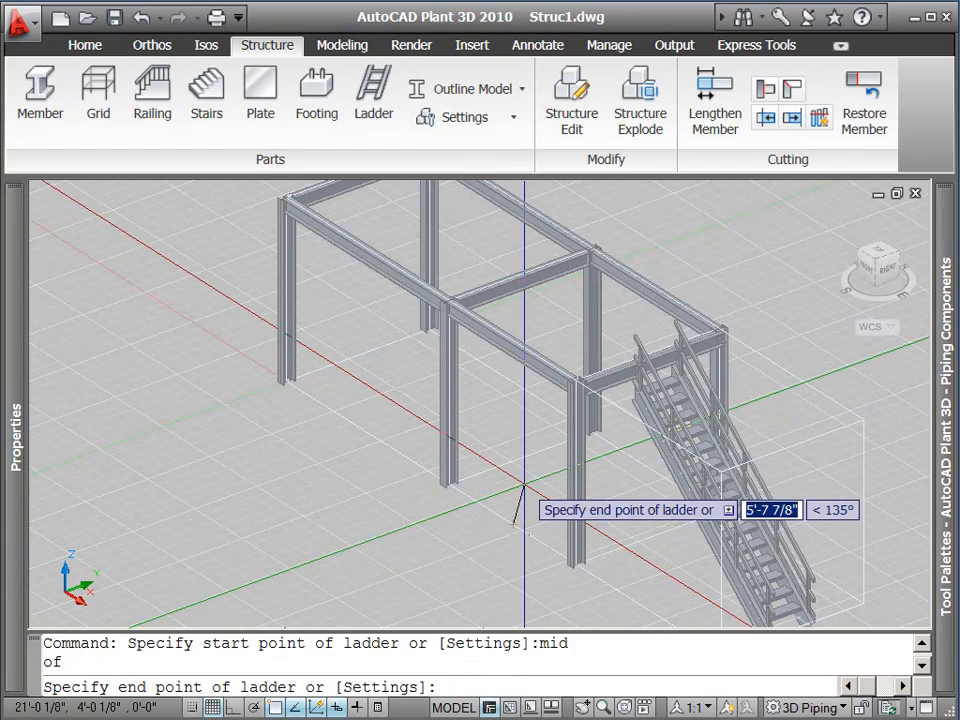